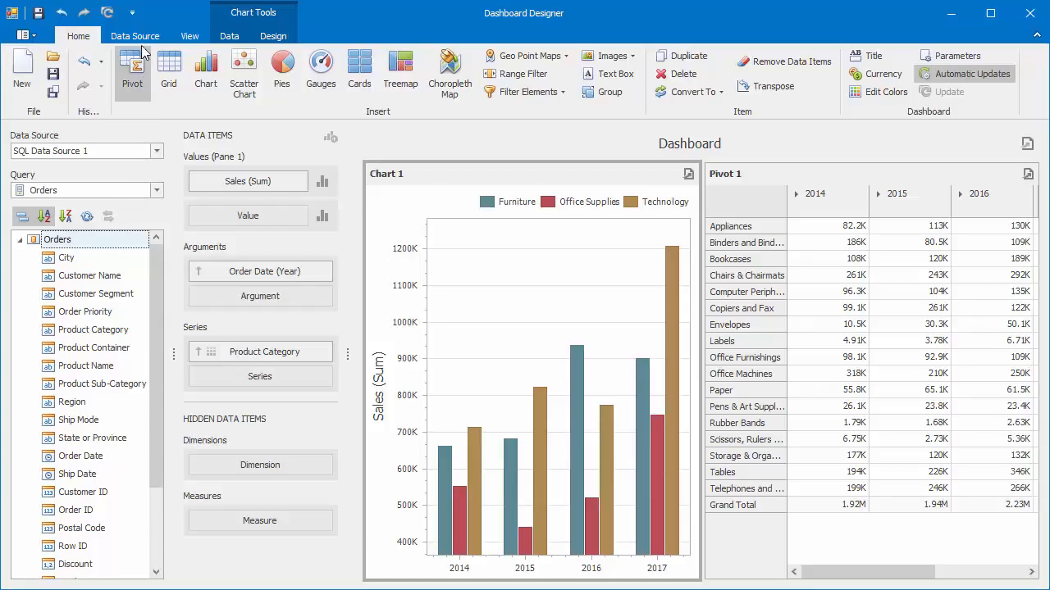
Step: Show the Data Source ribbon commands for the dashboard's data source
left_click(135, 36)
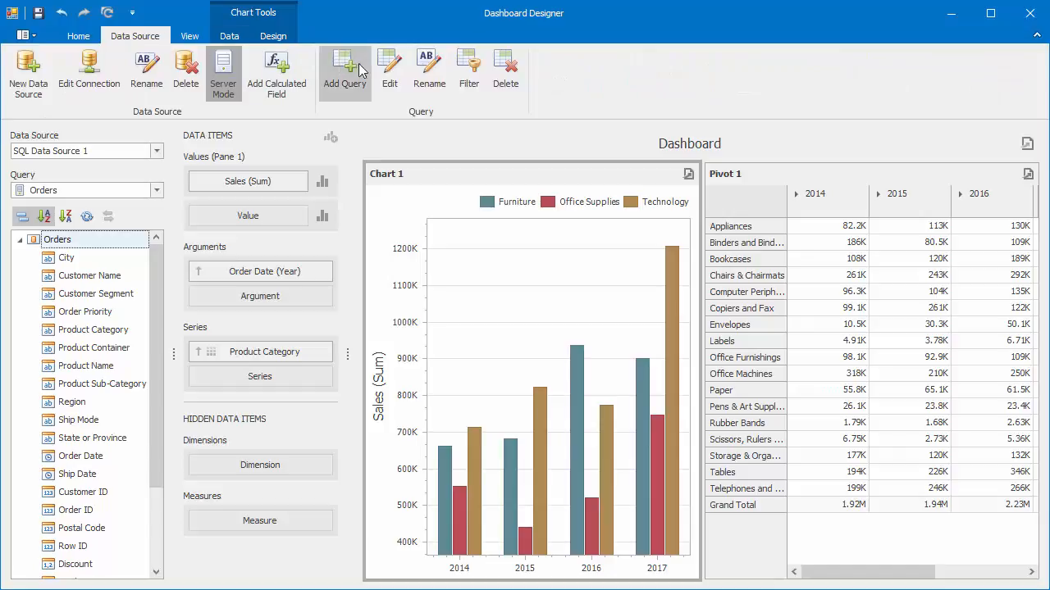
left_click(345, 69)
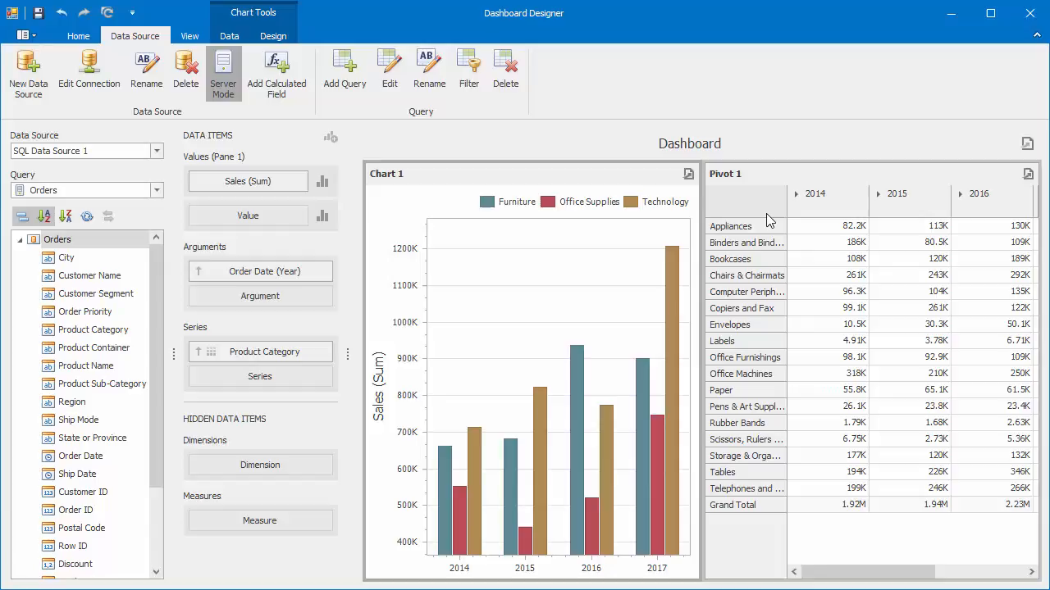
mouse_move(571, 174)
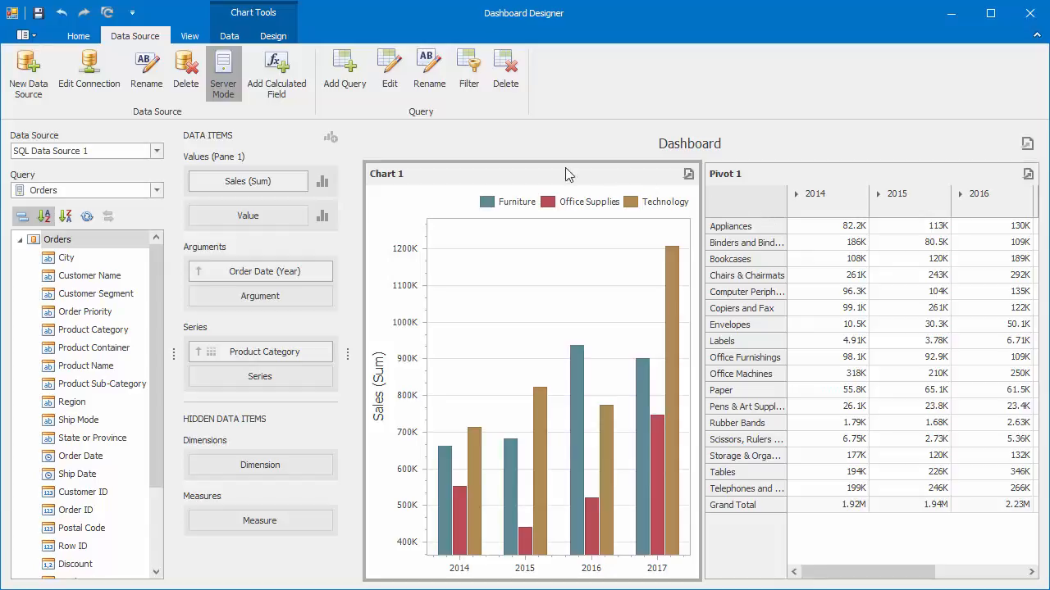
Step: Add a new dashboard parameter named yearParam in the Parameters dialog
left_click(79, 36)
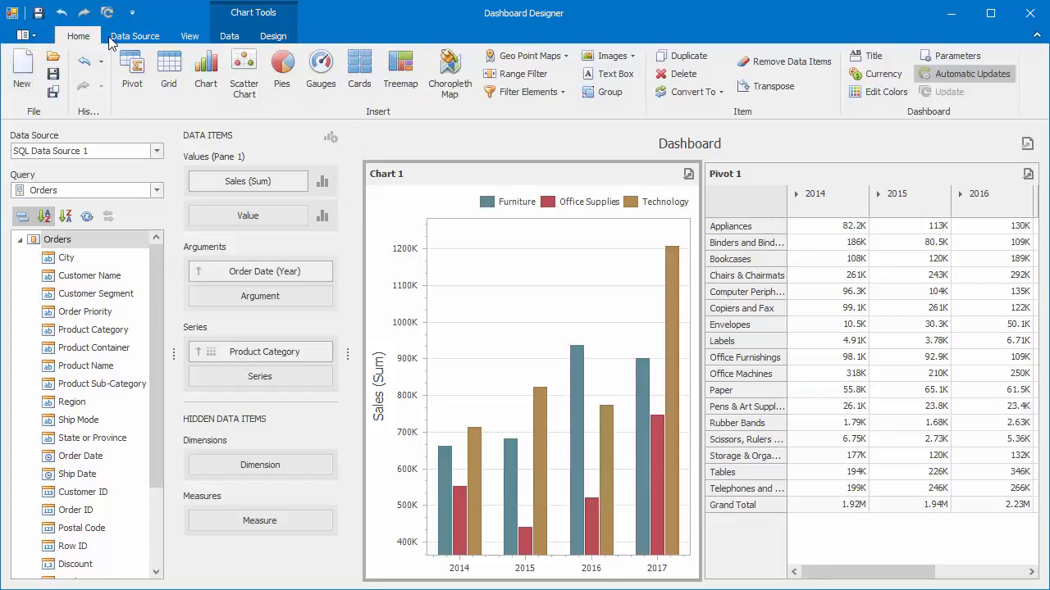
mouse_move(958, 56)
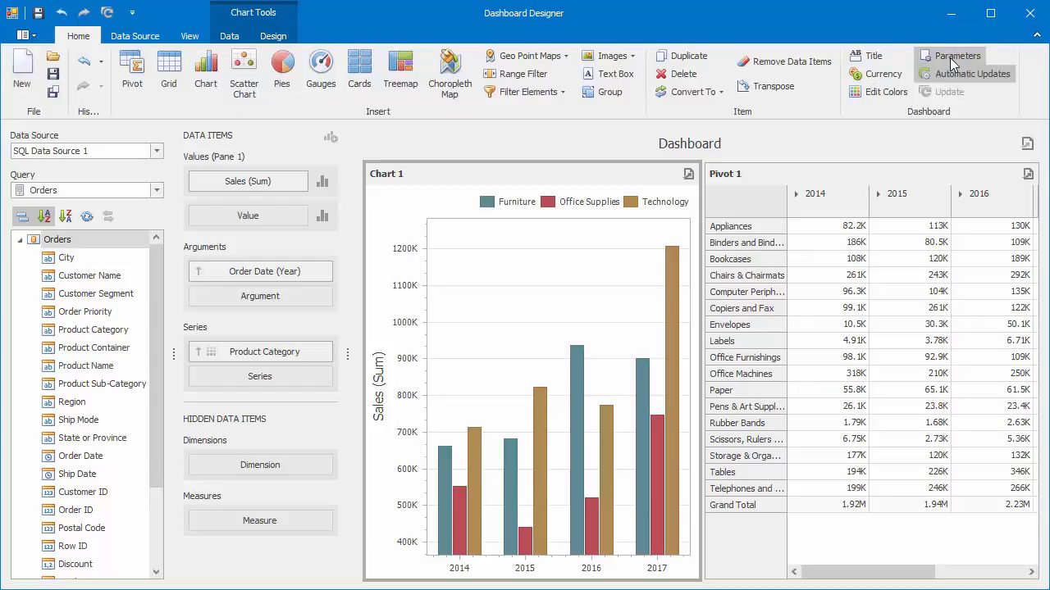
left_click(955, 56)
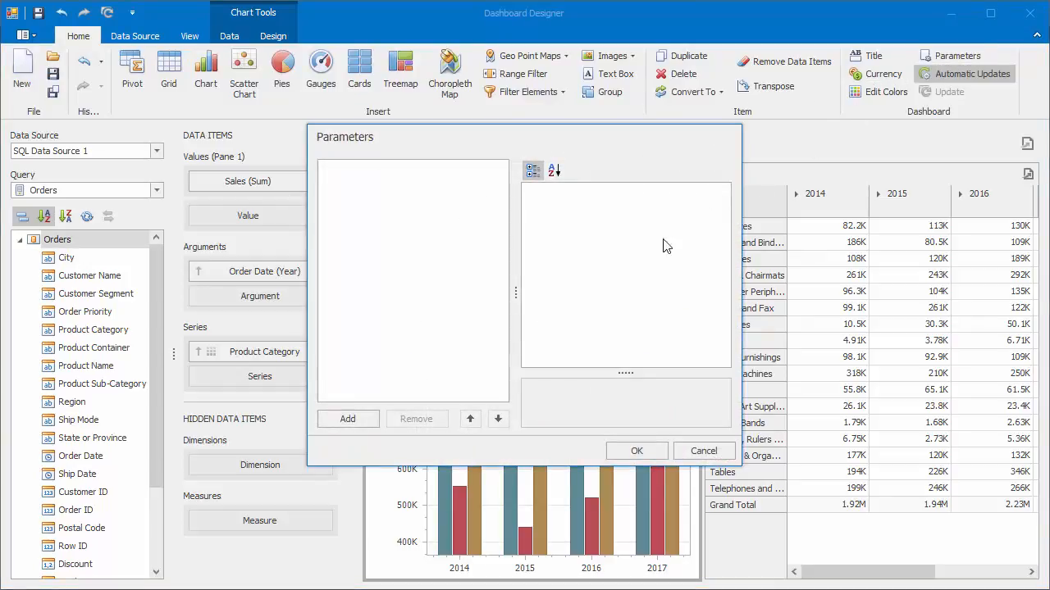
left_click(348, 420)
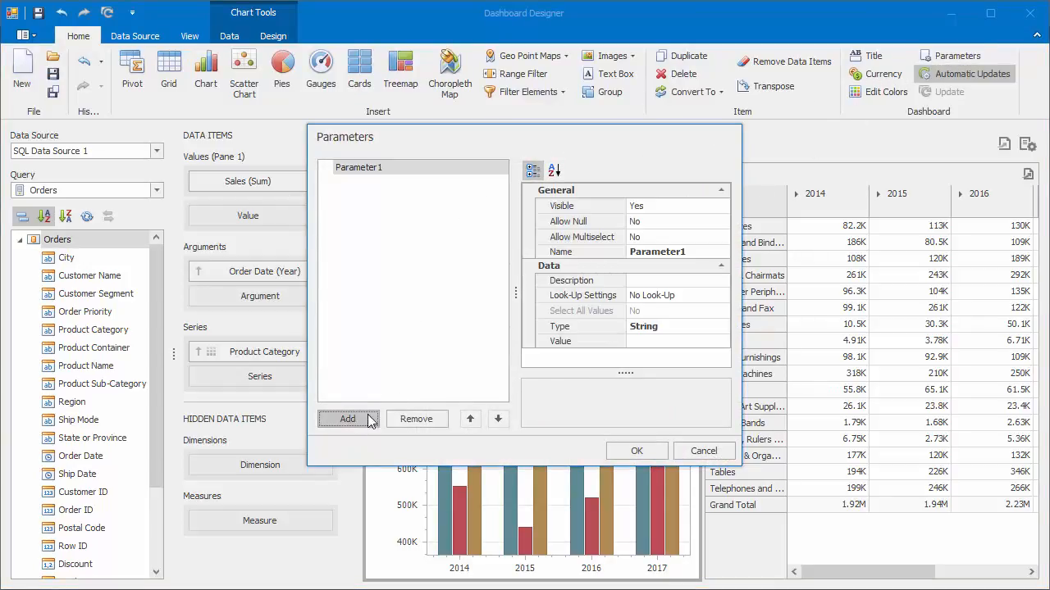
left_click(675, 253)
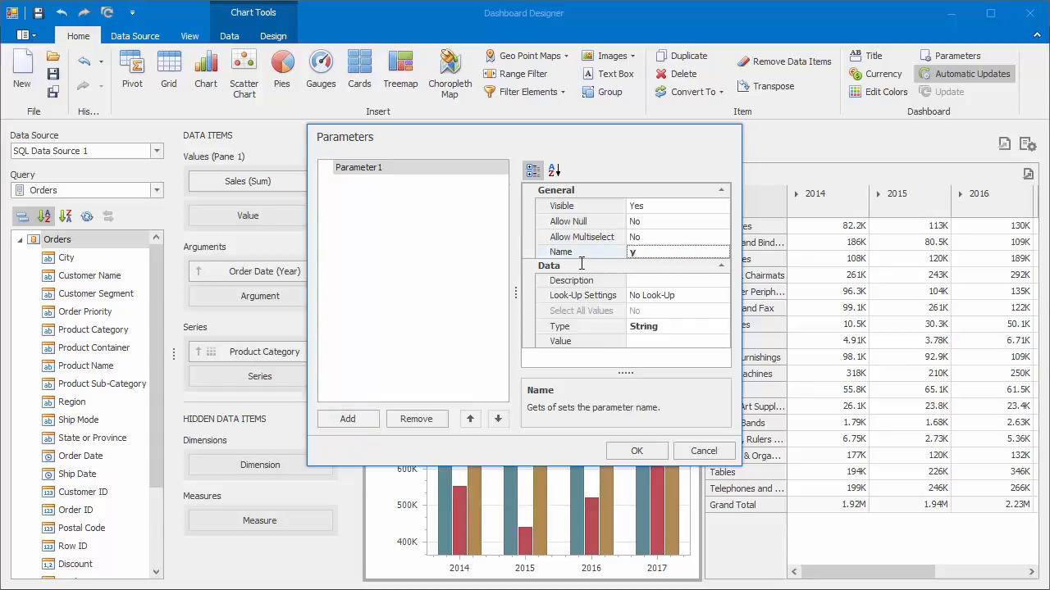
type("yearParam")
left_click(678, 280)
type("Select order year:")
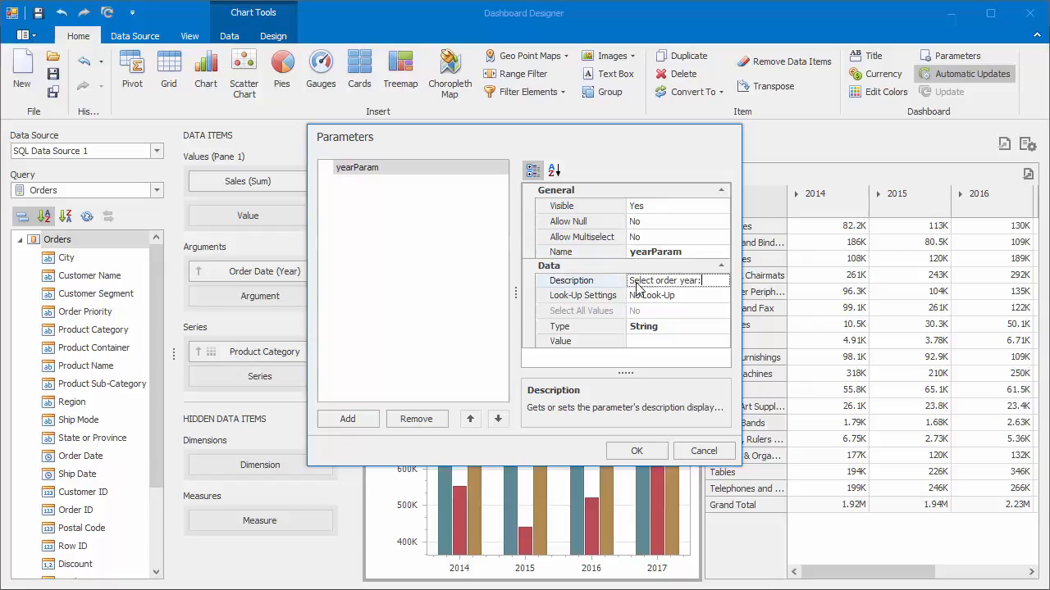
Step: Set yearParam's look-up settings to Static List and bring up its values list
left_click(722, 295)
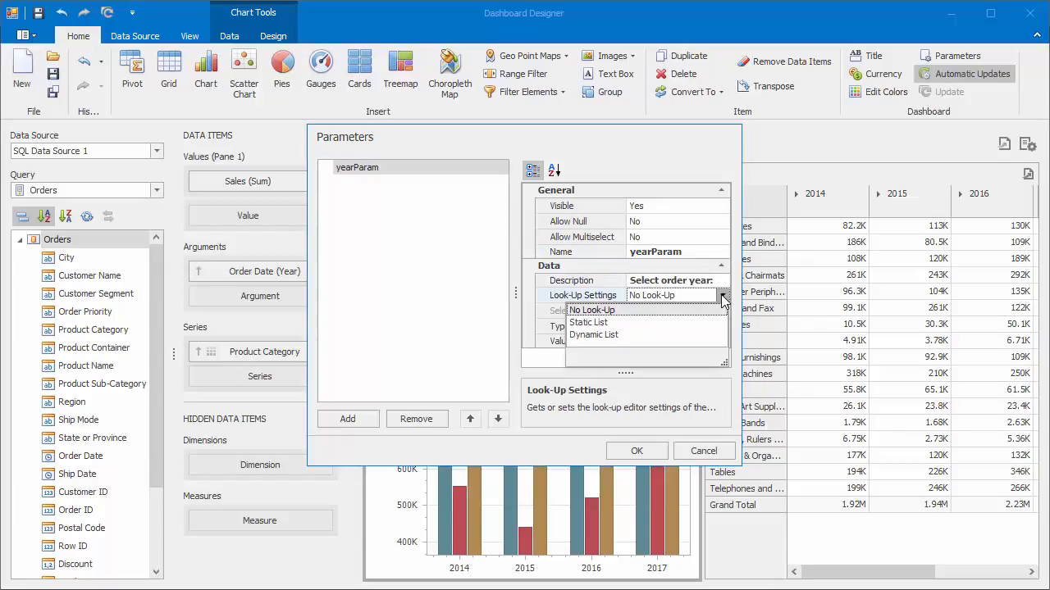
left_click(588, 321)
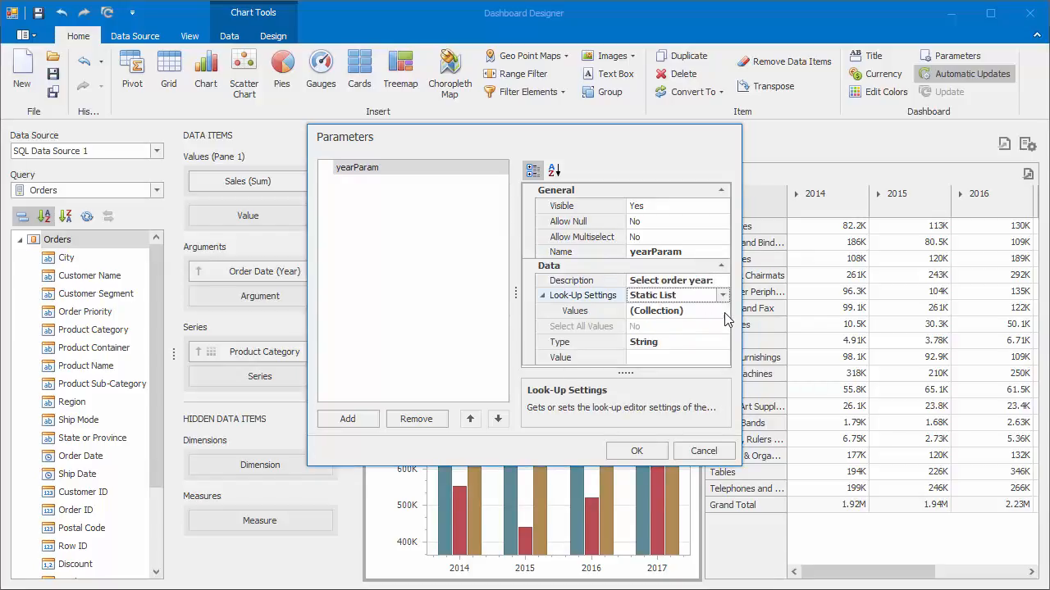
left_click(721, 310)
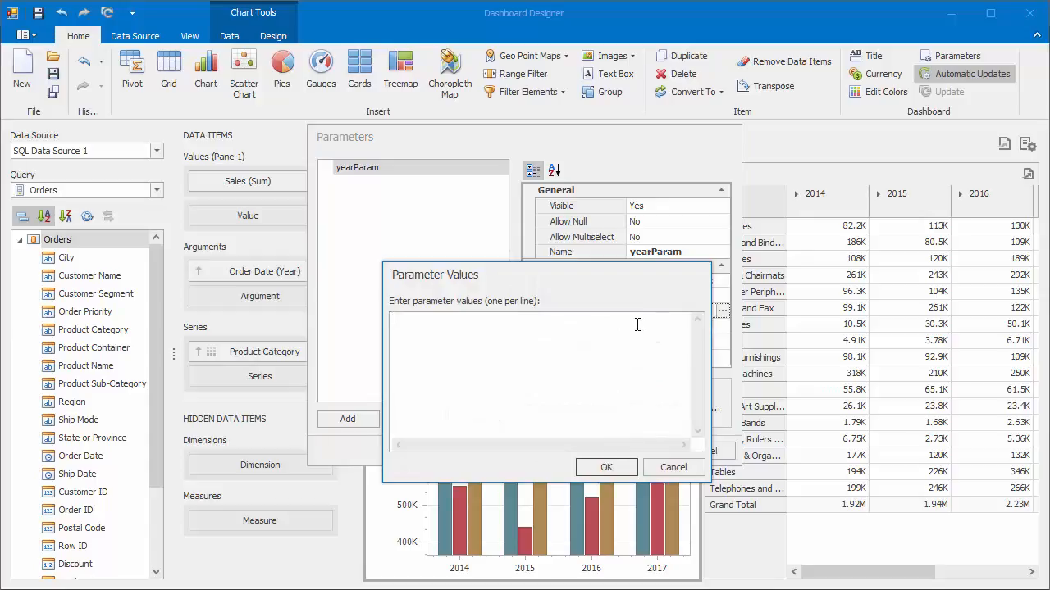
Step: Enter years 2014–2017 as yearParam's values, pick 2017 as default, and confirm the dialog
type("2014")
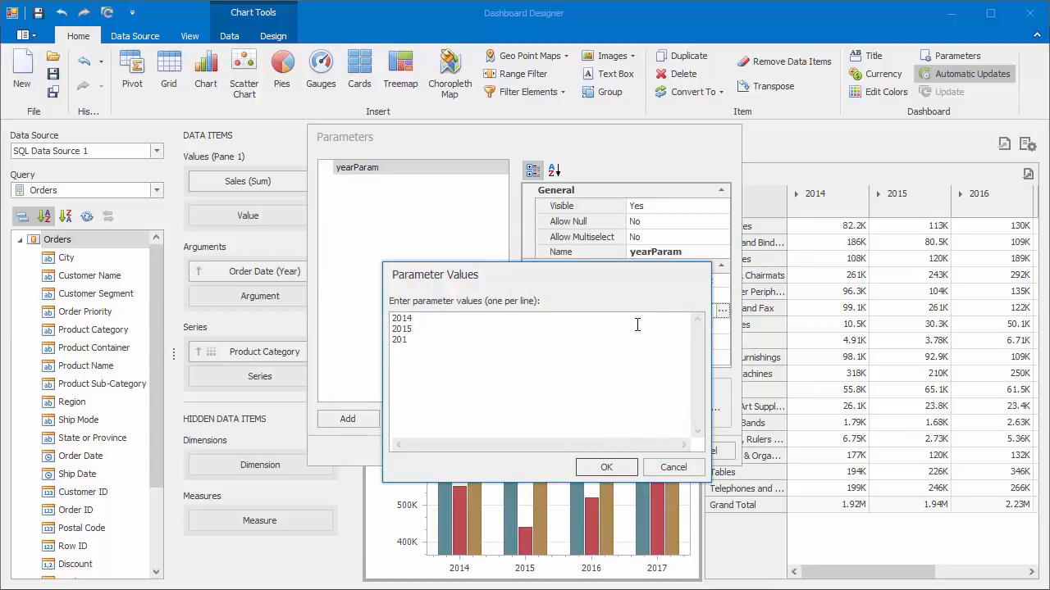
type("6")
type("2017")
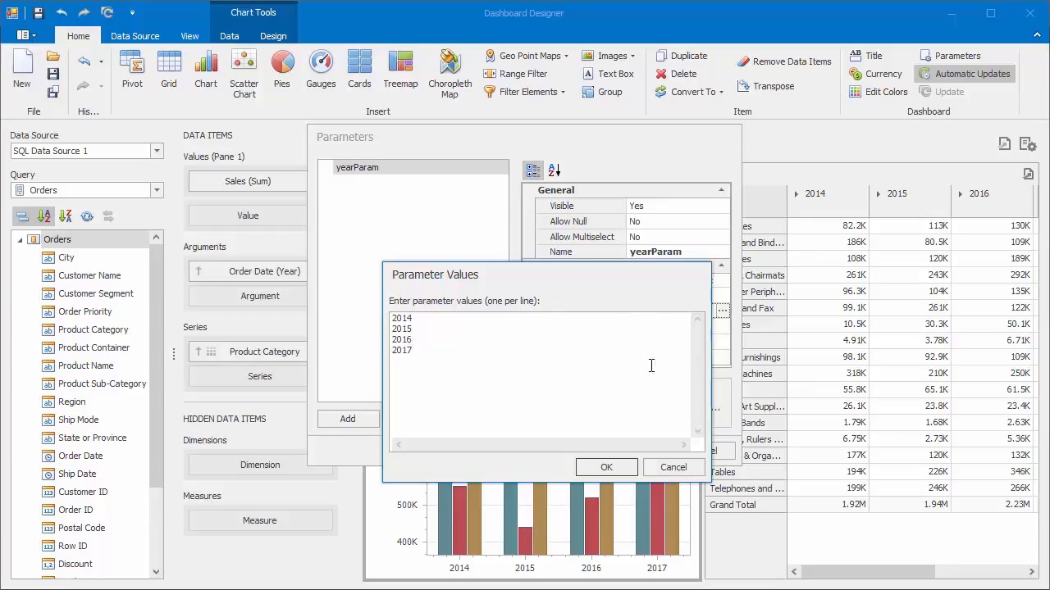
left_click(606, 466)
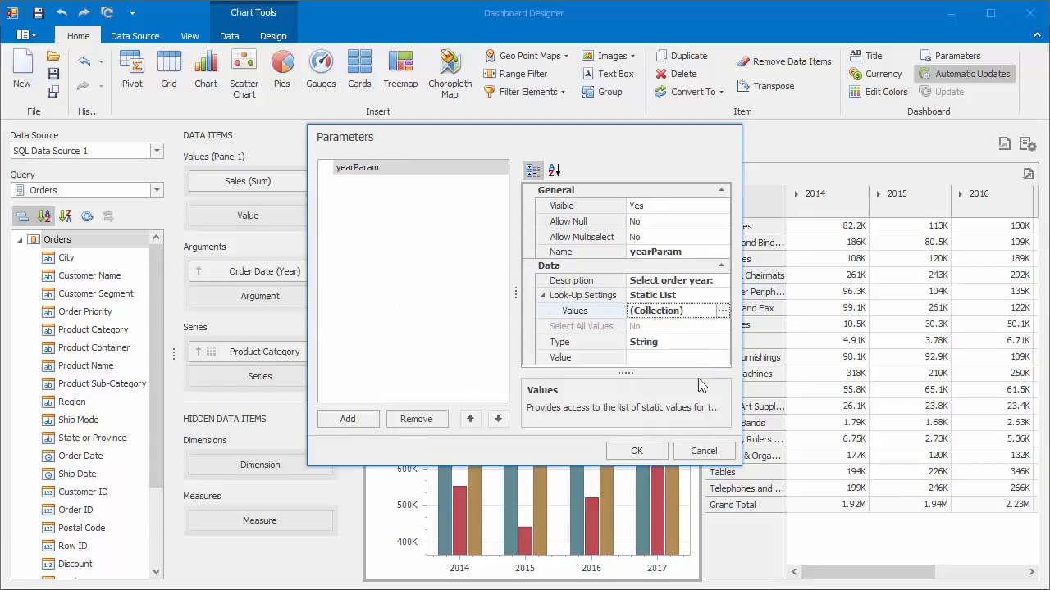
left_click(582, 358)
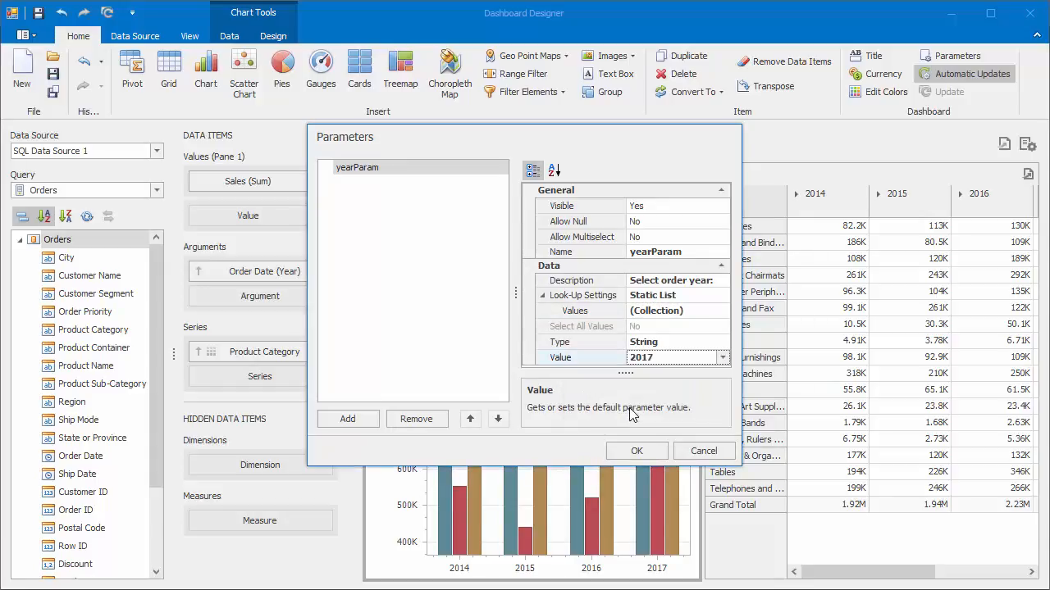
left_click(636, 449)
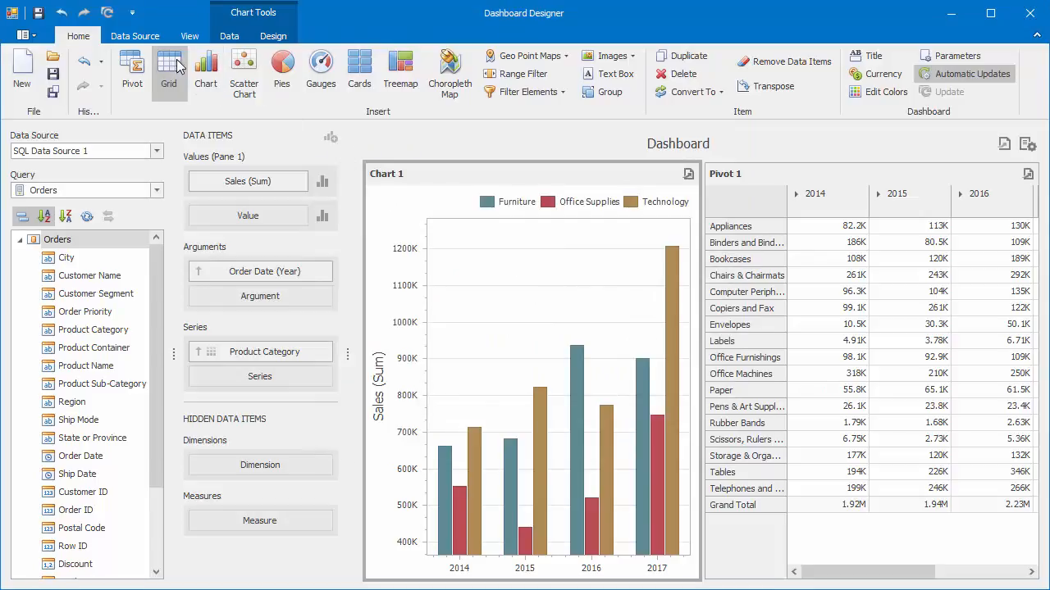
Step: Edit the Orders query in the Query Builder and bring up its Filter Editor
left_click(134, 36)
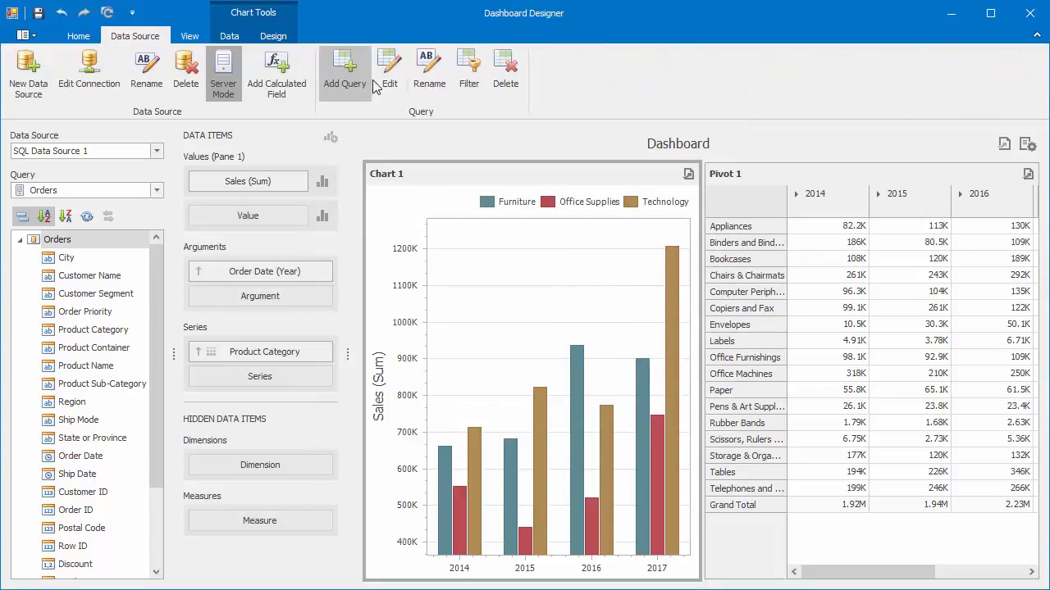
mouse_move(390, 69)
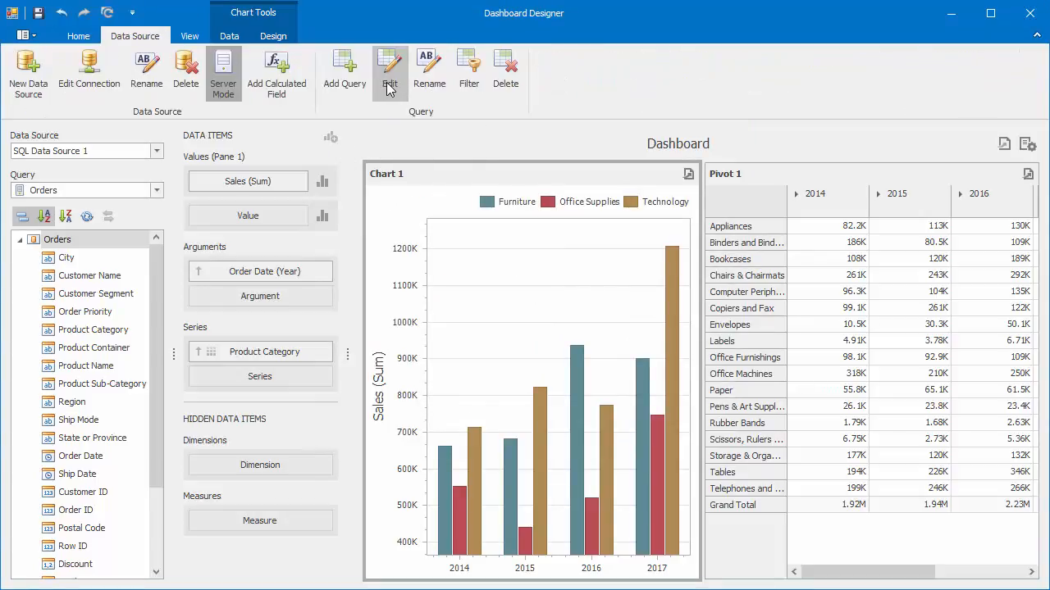
left_click(390, 73)
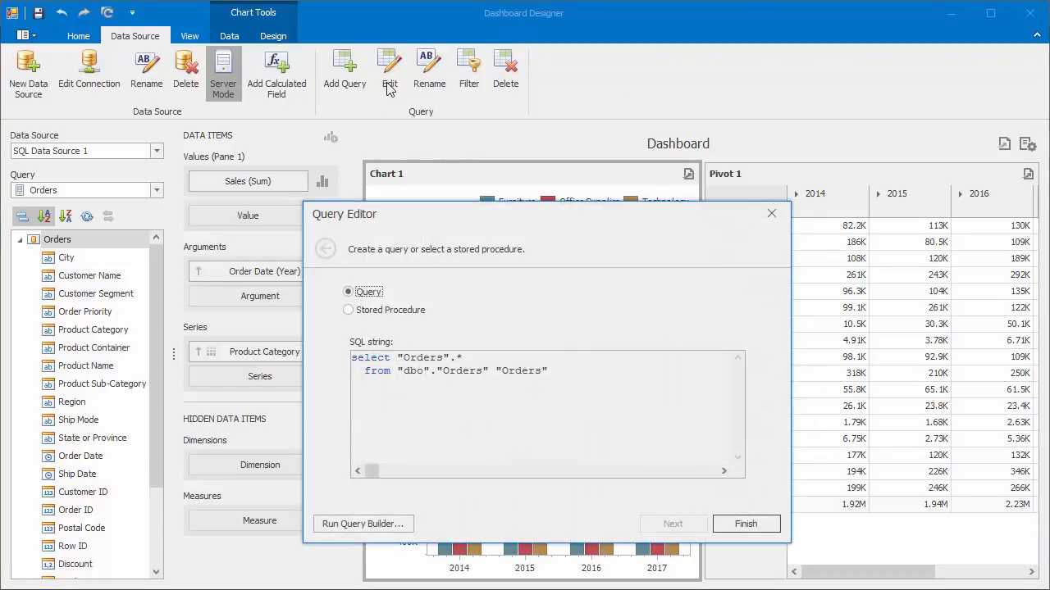
mouse_move(400, 525)
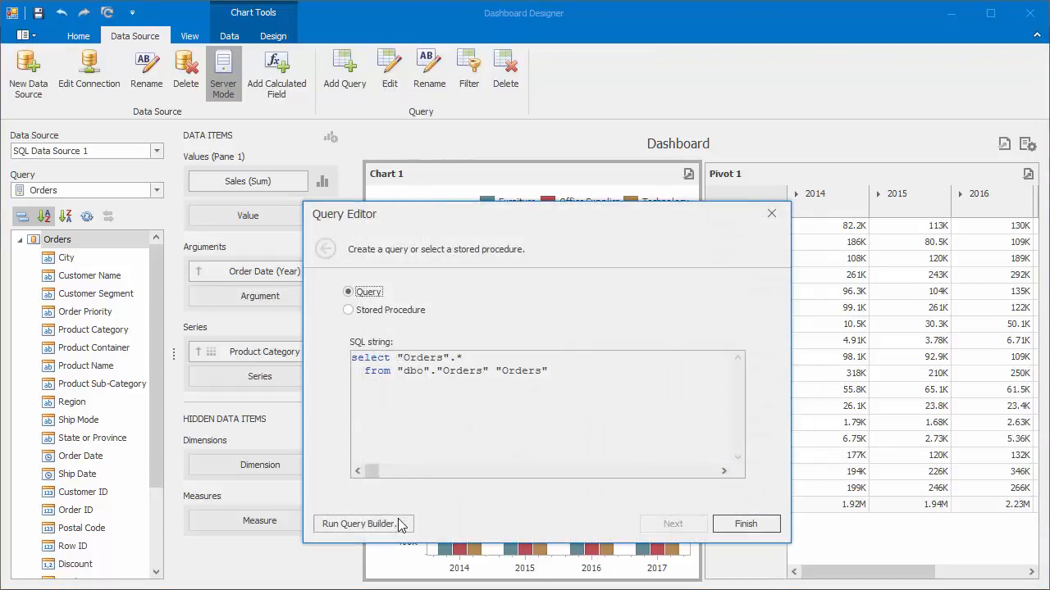
left_click(358, 524)
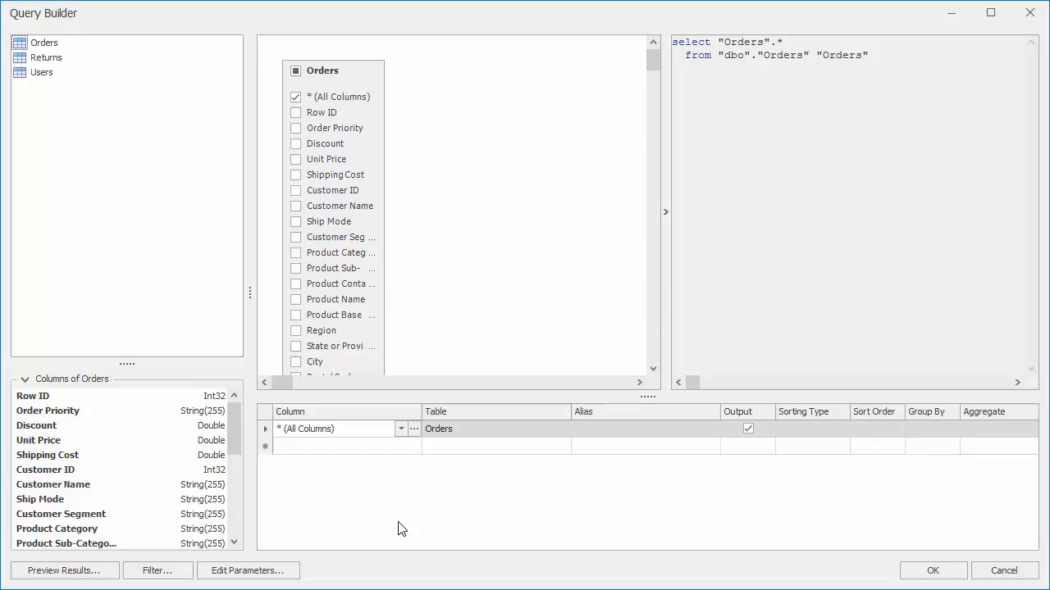
mouse_move(312, 544)
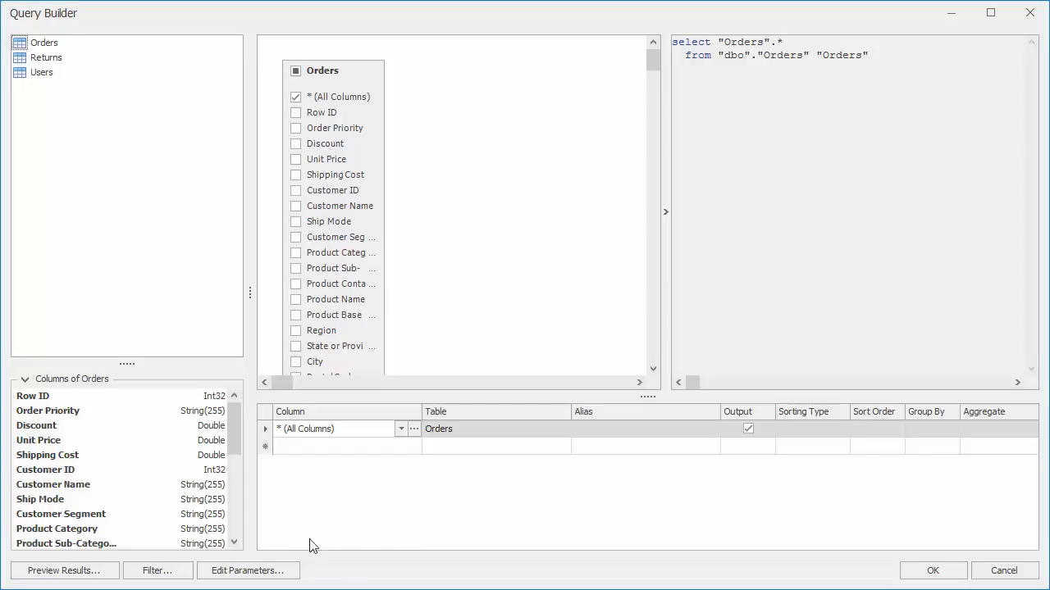
left_click(157, 570)
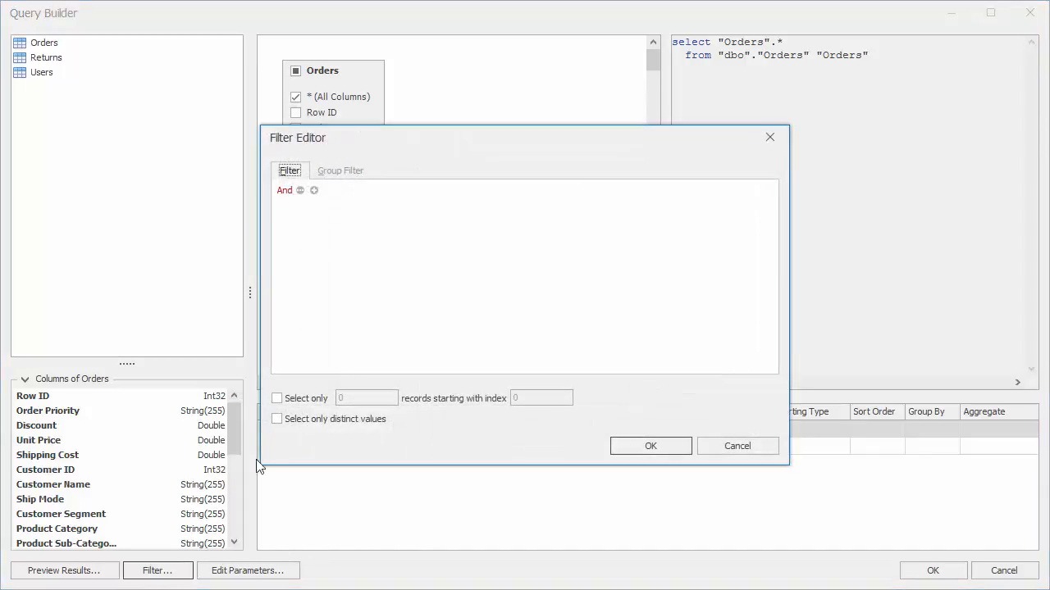
Step: Add an Order Date 'Is between' condition with new query parameter startDate as the start bound
left_click(315, 191)
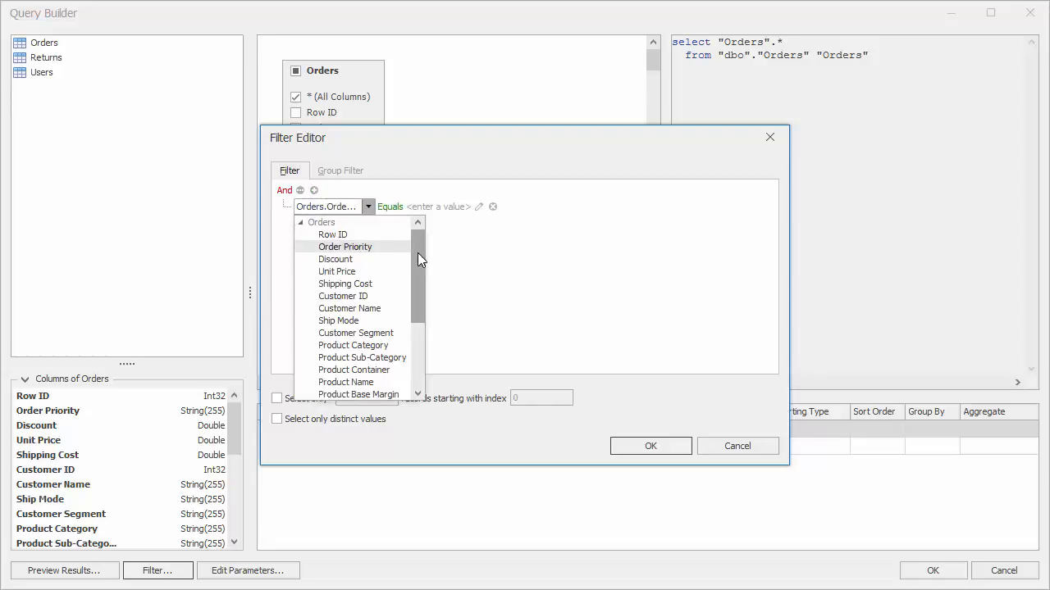
scroll("down", 3)
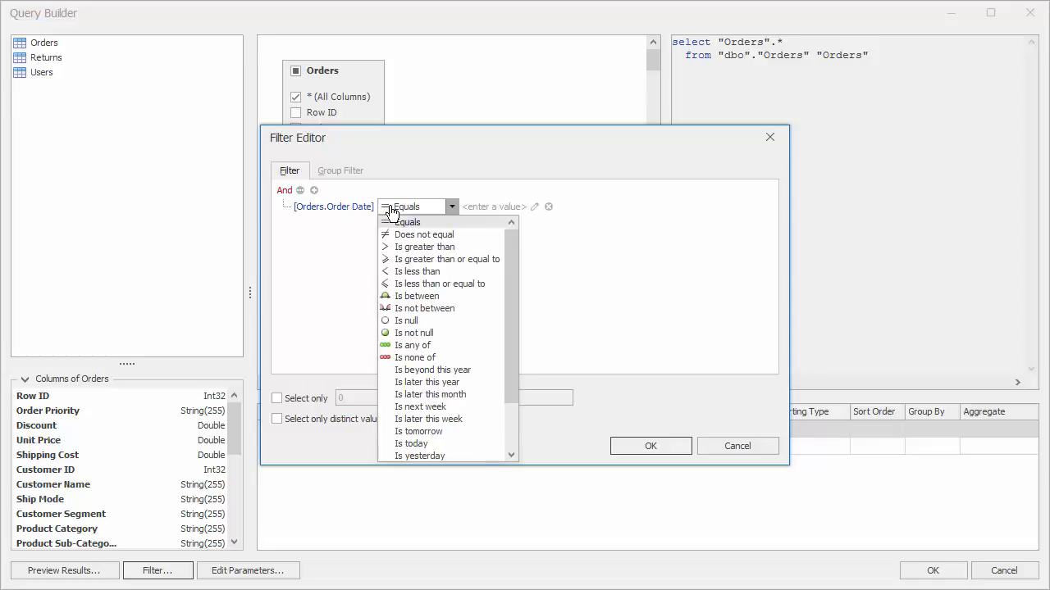
left_click(417, 295)
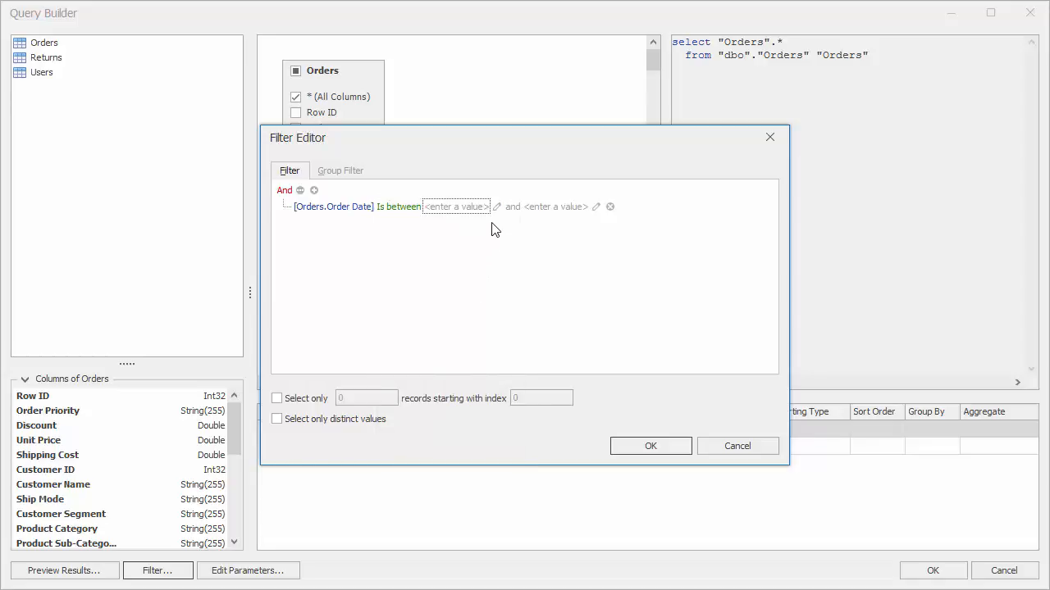
mouse_move(499, 218)
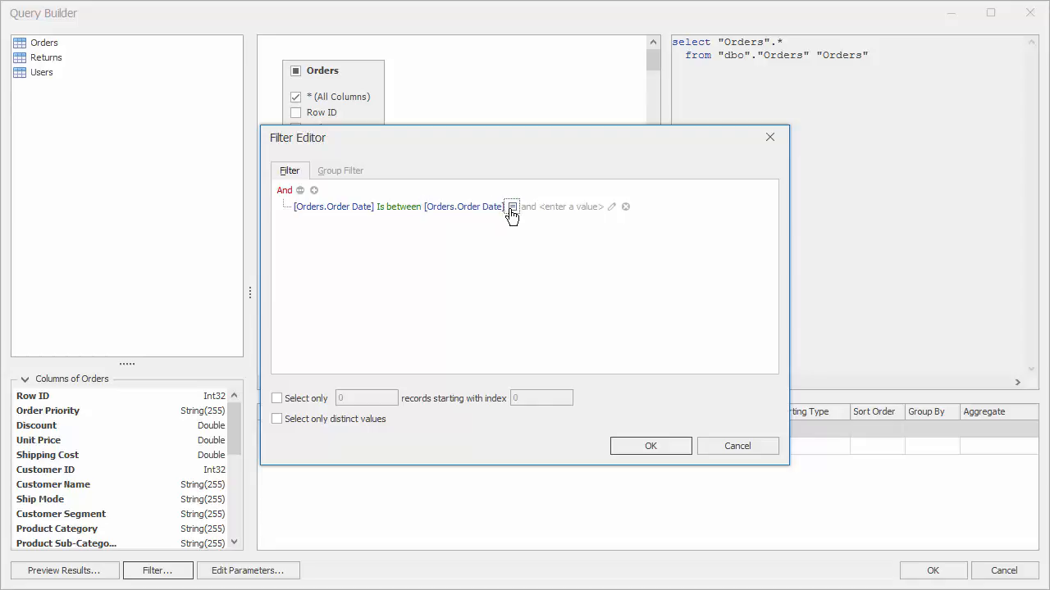
left_click(512, 207)
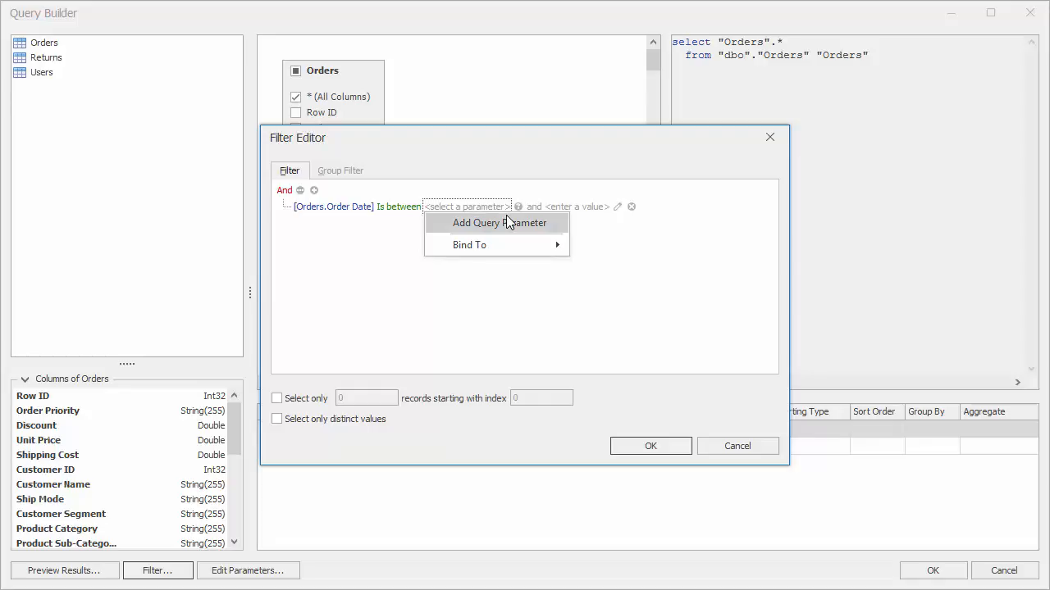
left_click(500, 223)
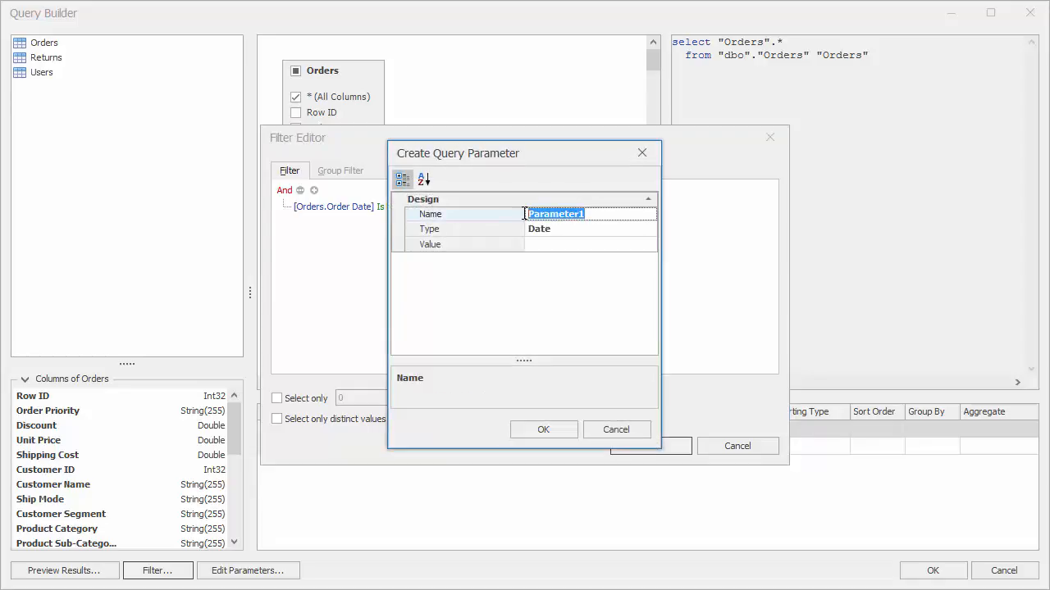
type("startDate")
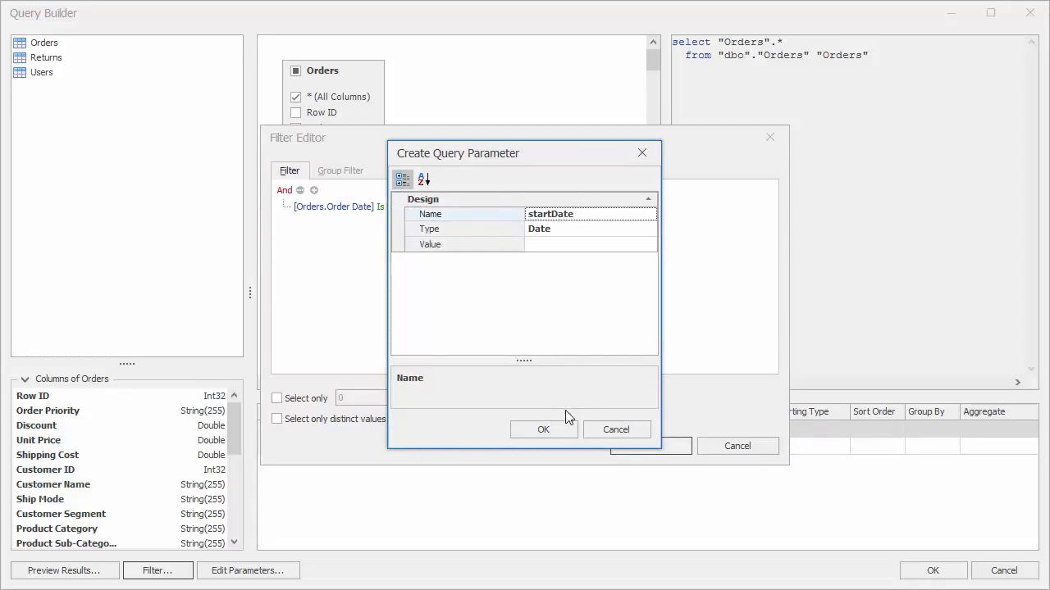
left_click(543, 430)
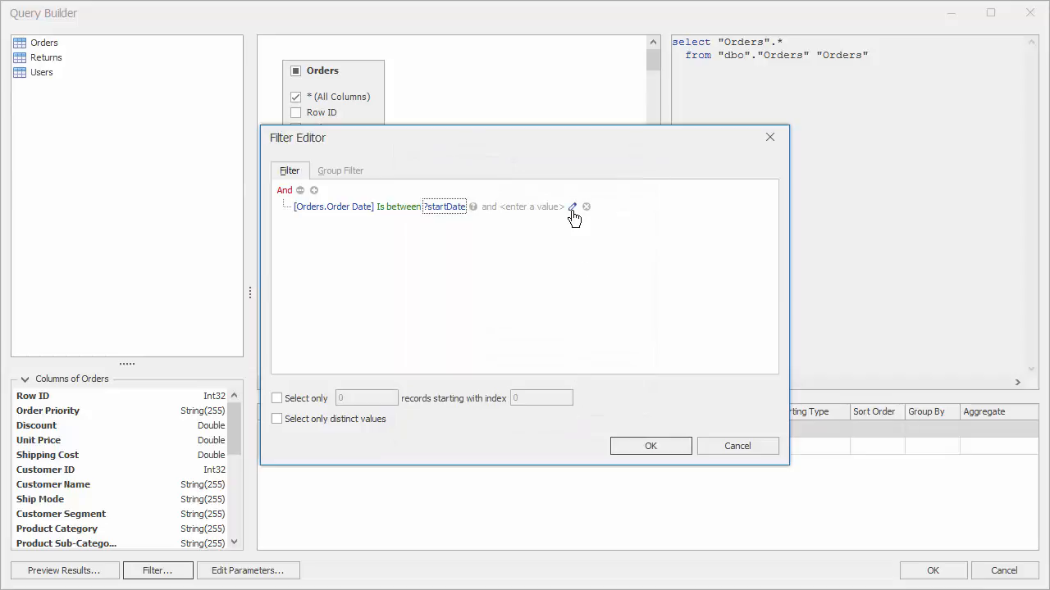
Step: Create parameter endDate for the range end, apply the filter and accept the query
left_click(572, 207)
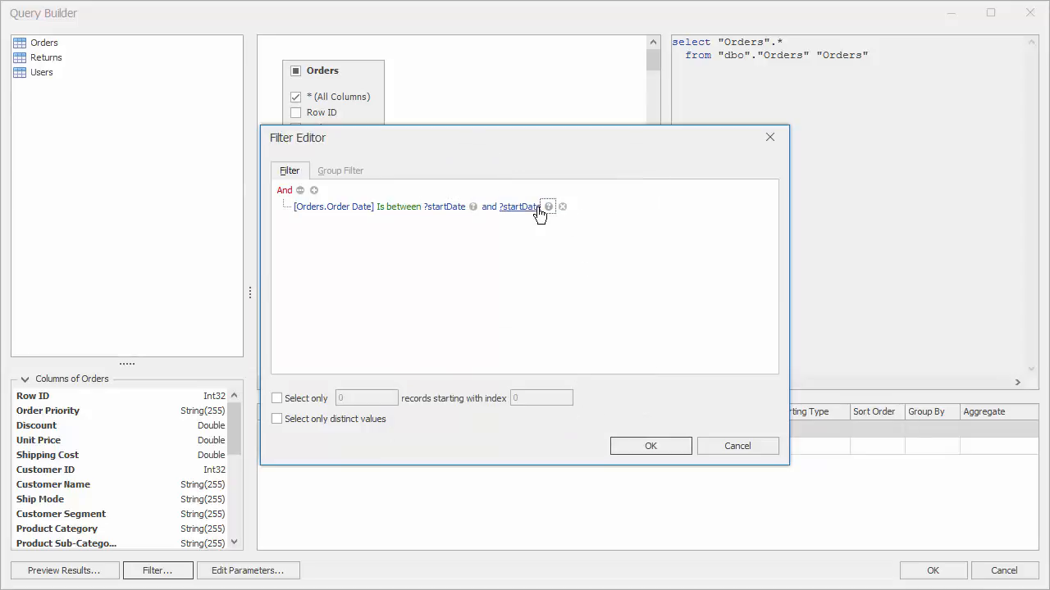
left_click(547, 207)
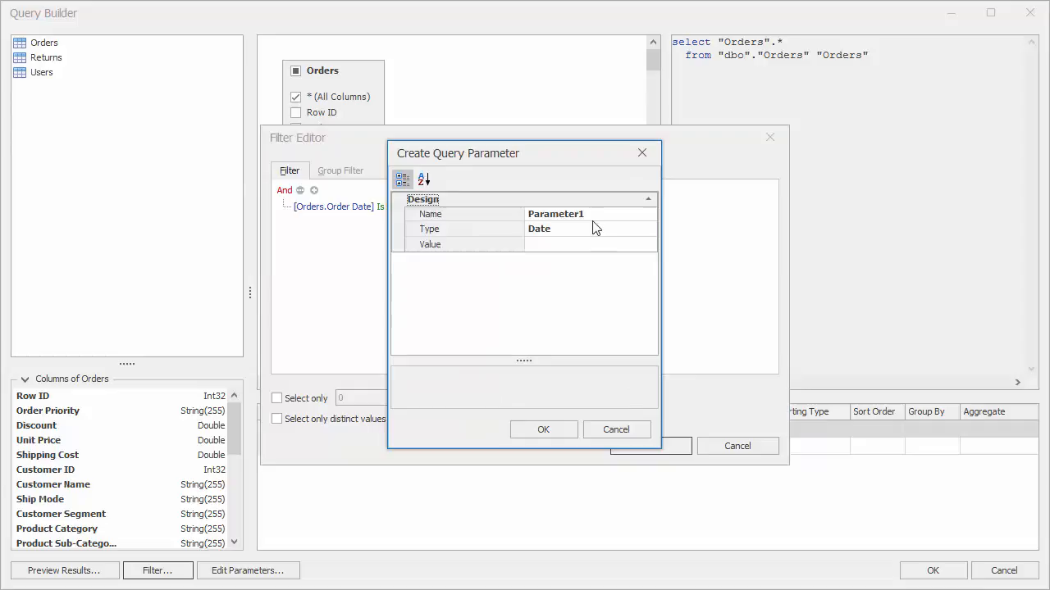
type("endDate")
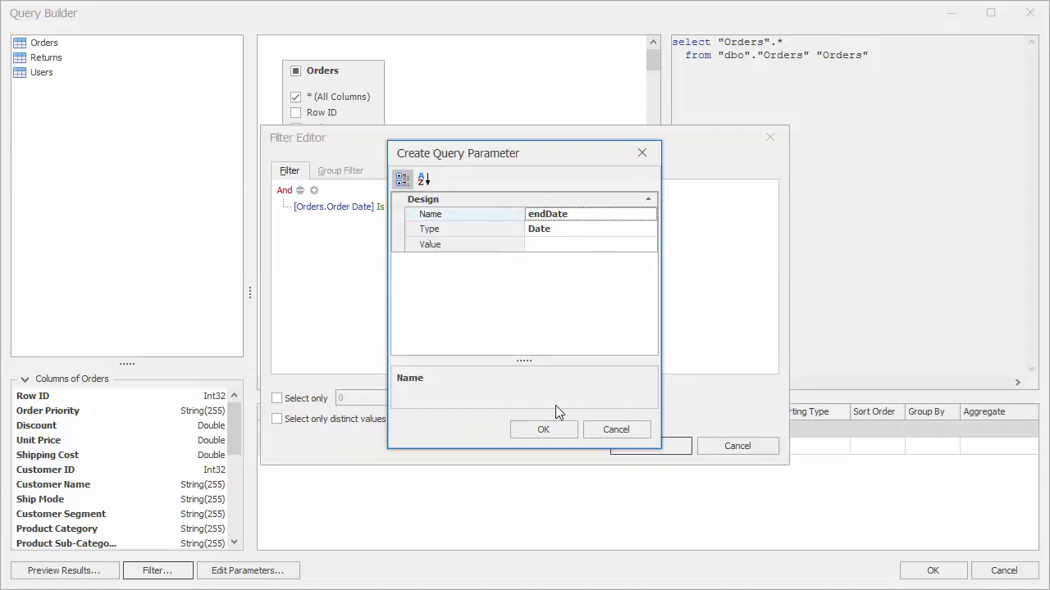
left_click(543, 430)
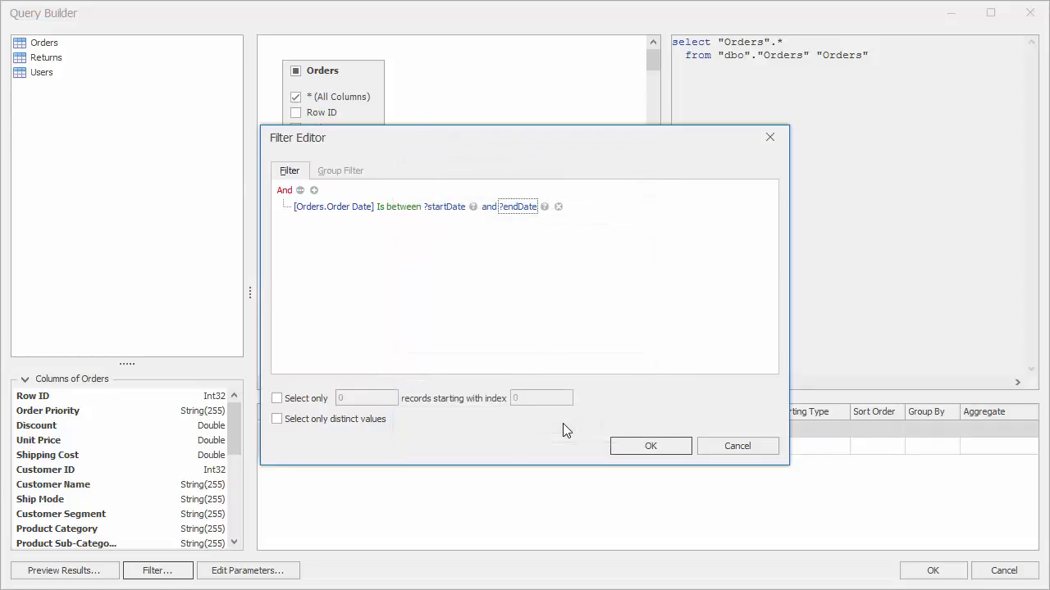
left_click(650, 446)
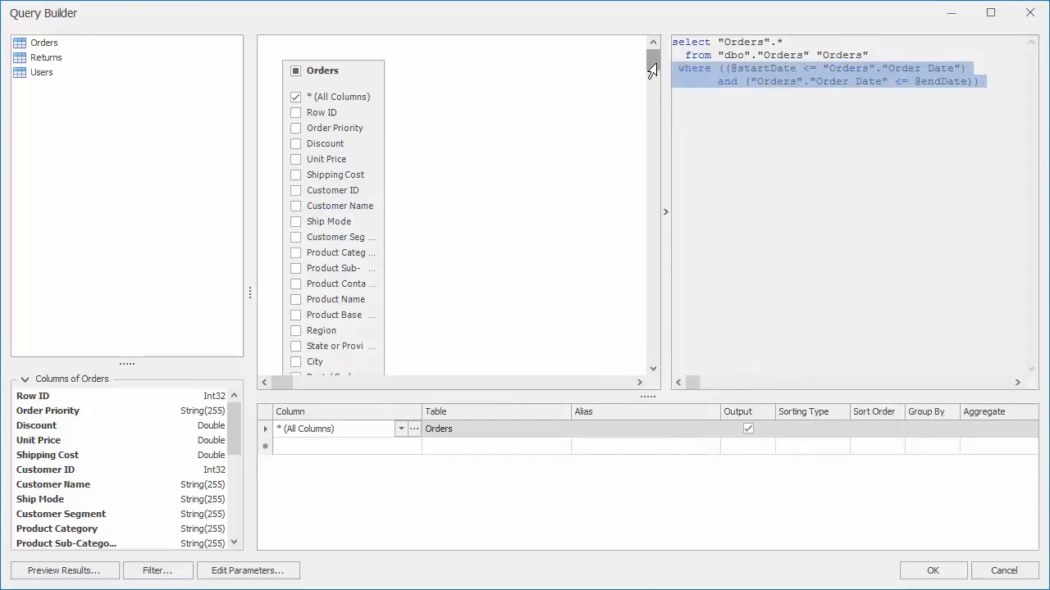
left_click(741, 82)
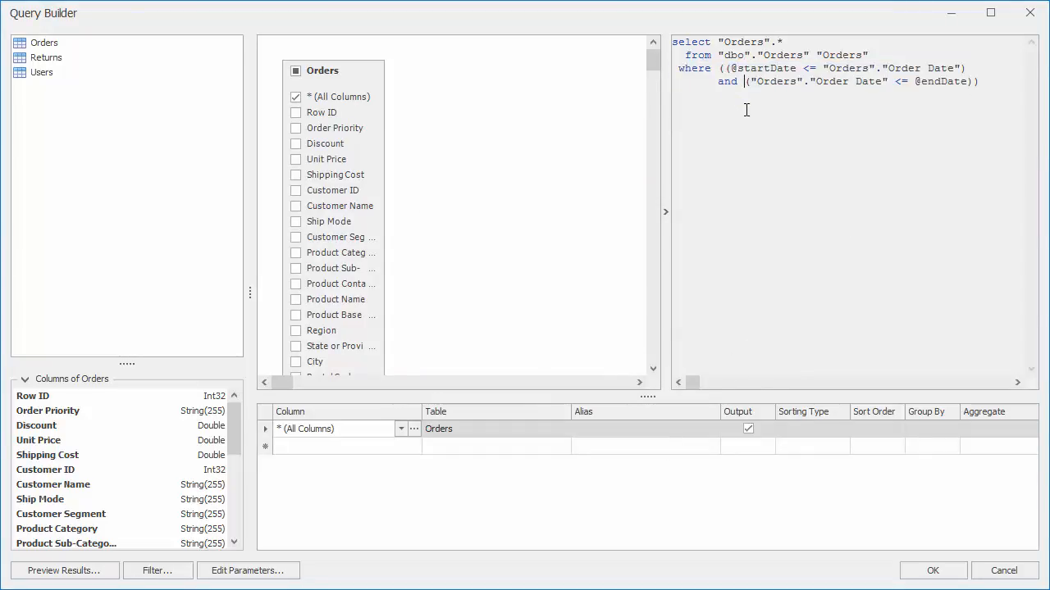
left_click(931, 571)
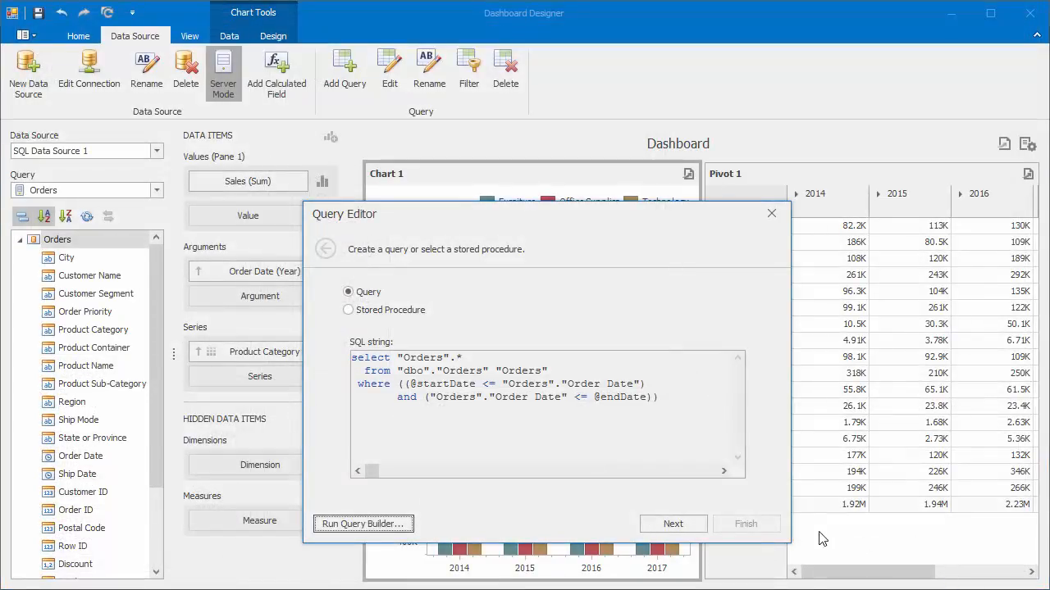
Step: Move to the query parameters page and start editing startDate's value as an expression
left_click(672, 523)
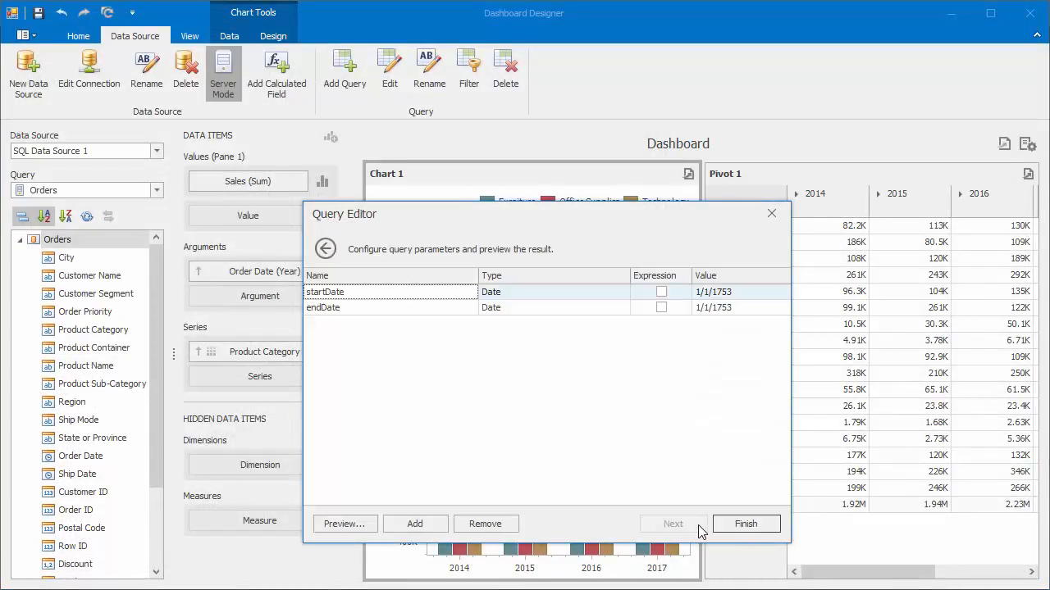
mouse_move(697, 516)
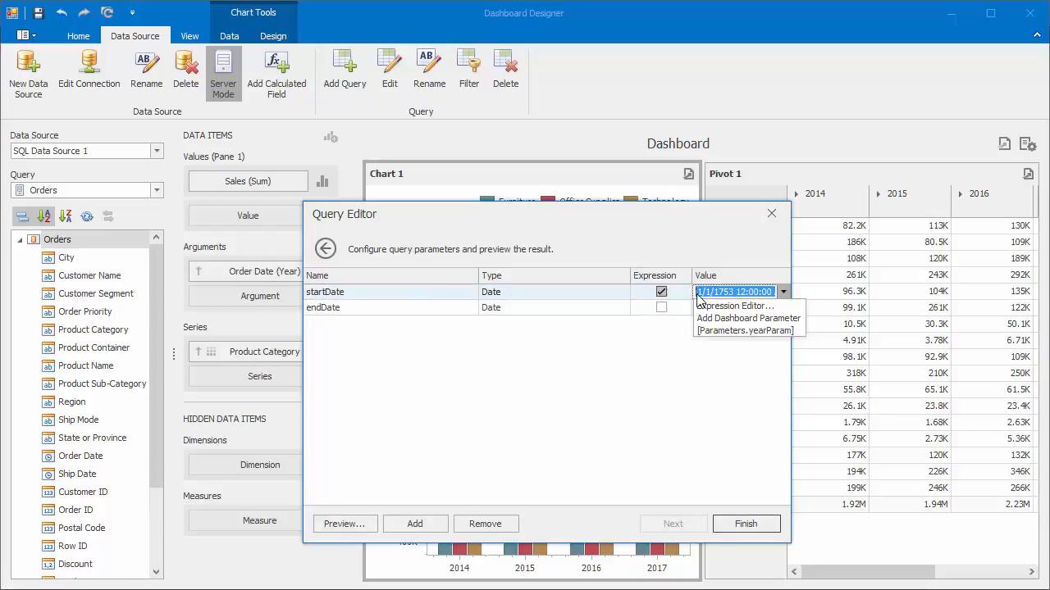
left_click(733, 307)
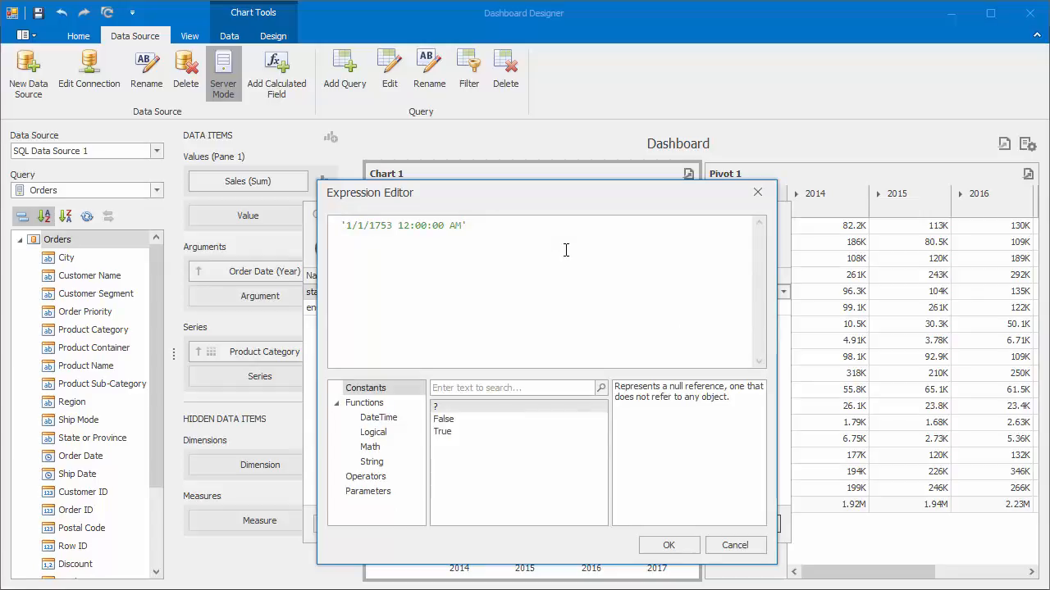
Step: Replace the default date with [Parameters.yearParam]+'/01/01' and confirm the startDate expression
left_click_drag(394, 227, 466, 226)
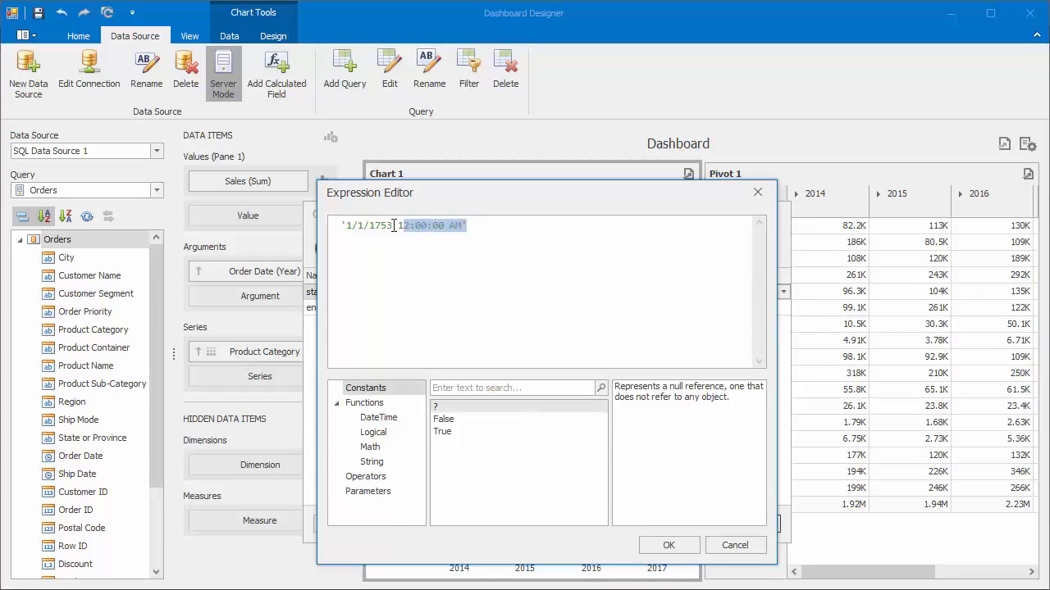
key("Delete")
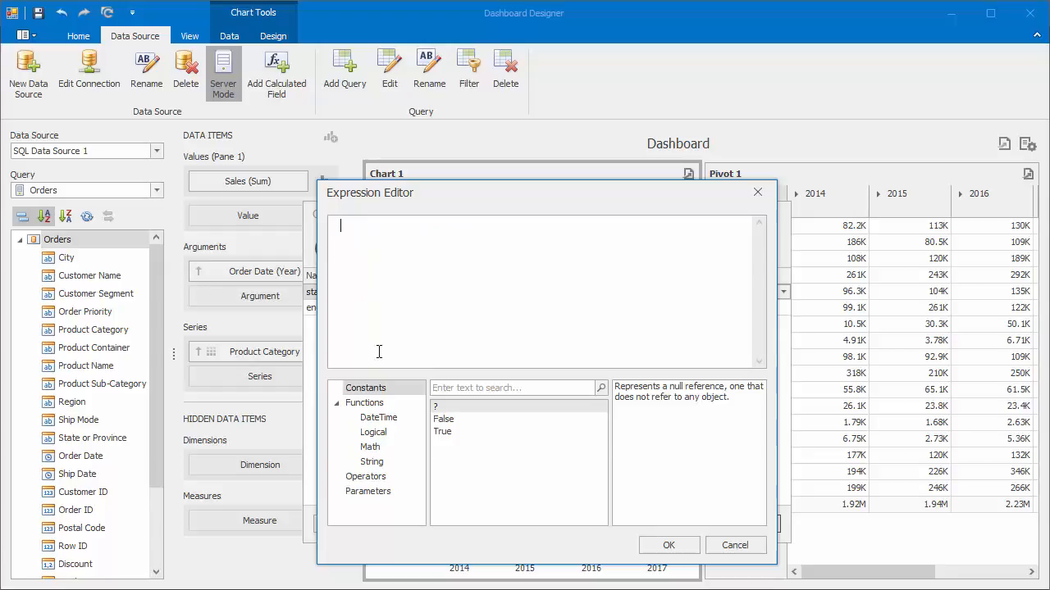
left_click(368, 490)
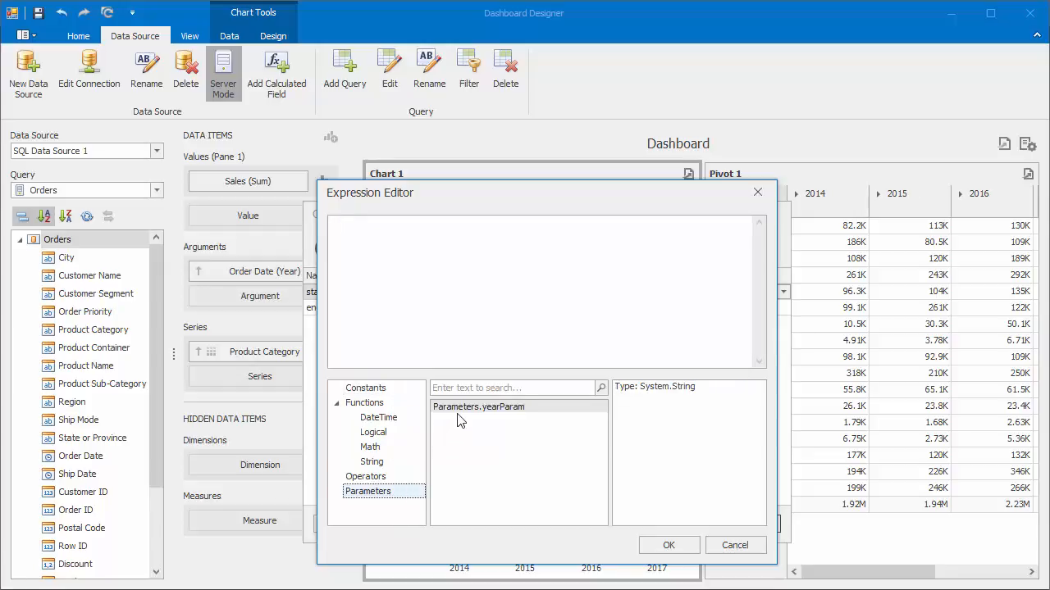
double_click(479, 407)
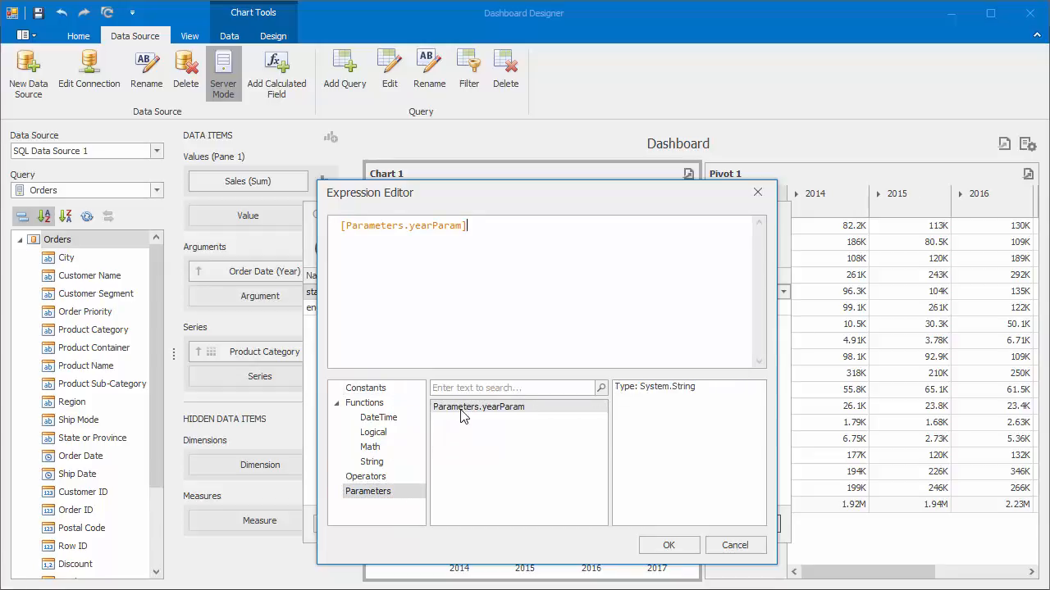
type("+")
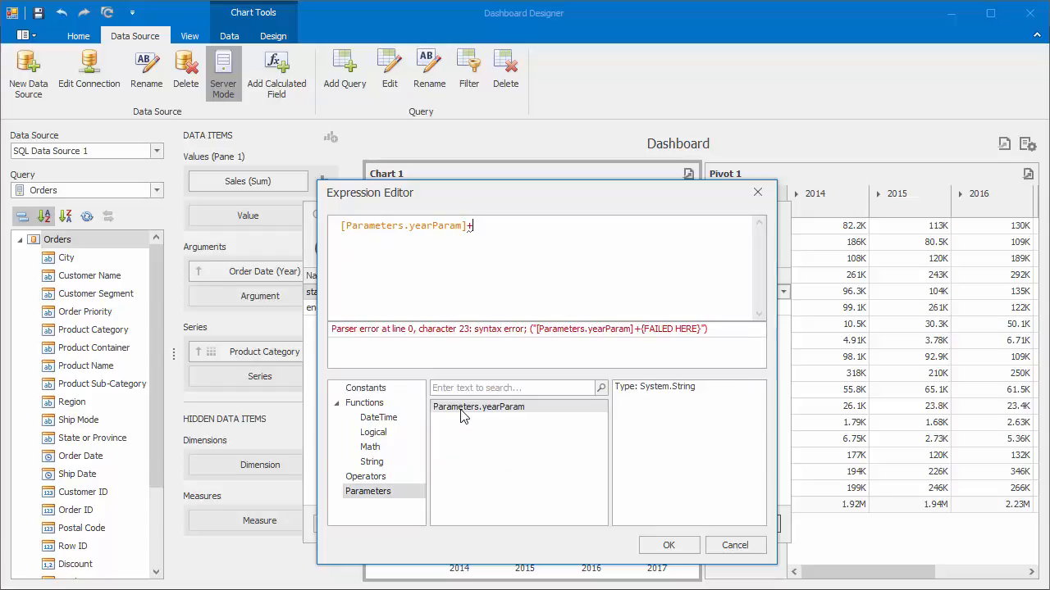
type("' '")
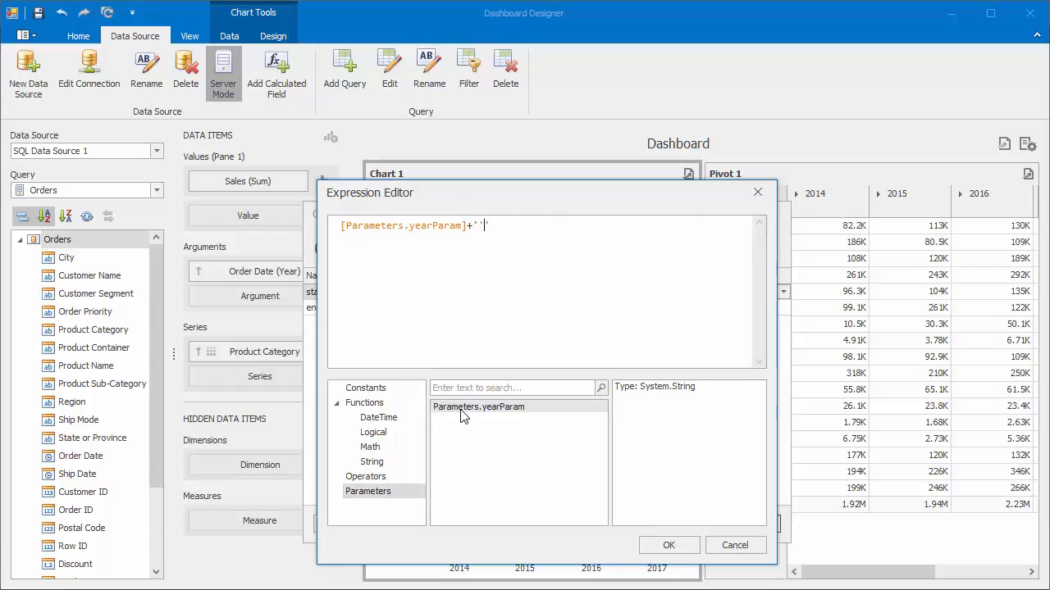
type("/01/01")
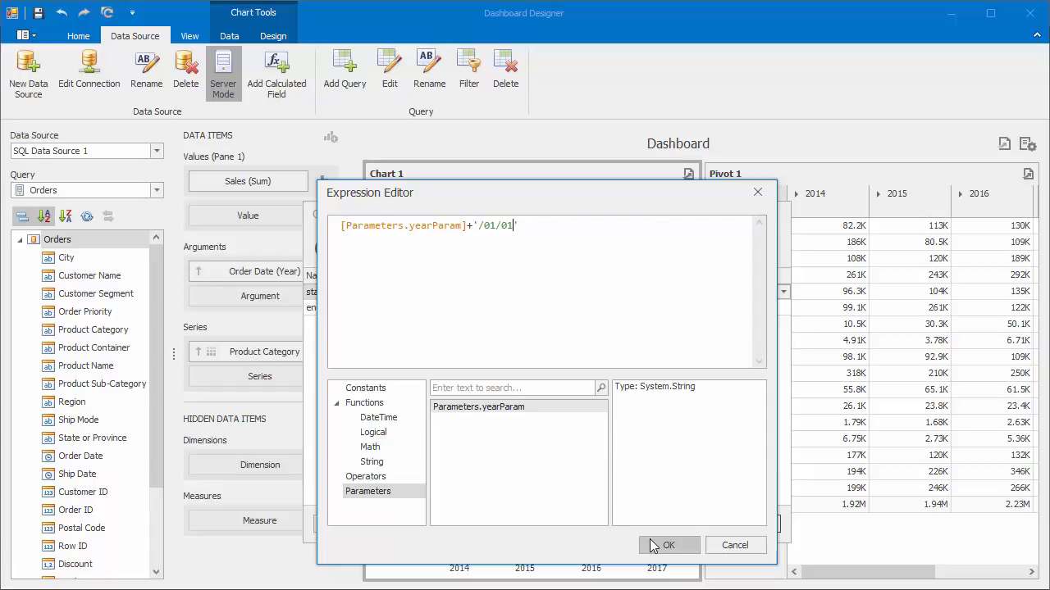
left_click(669, 545)
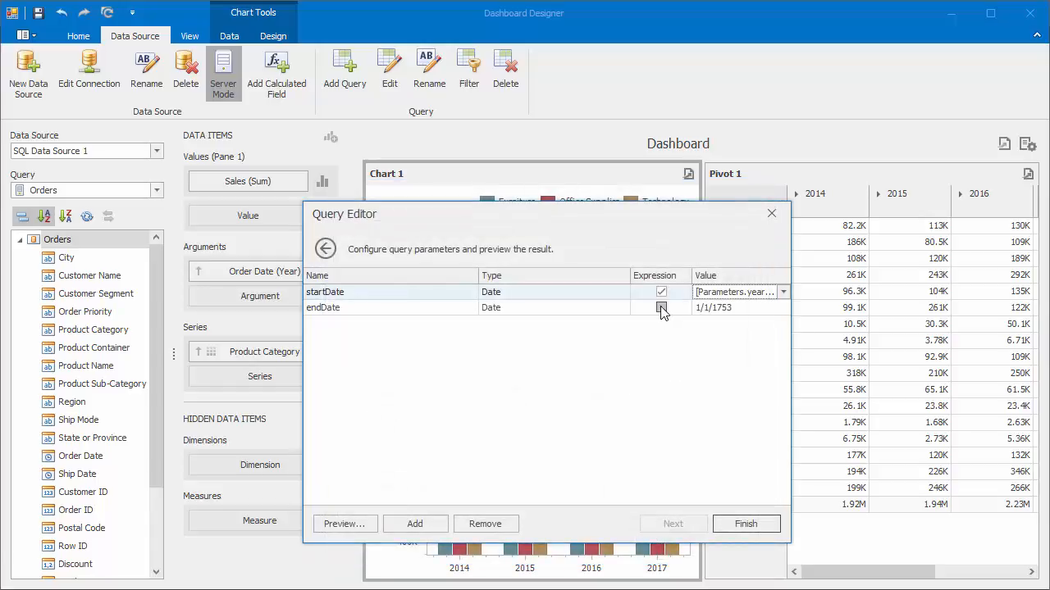
Step: Make endDate an expression [Parameters.yearParam]+'/12/31' and confirm it
left_click(661, 308)
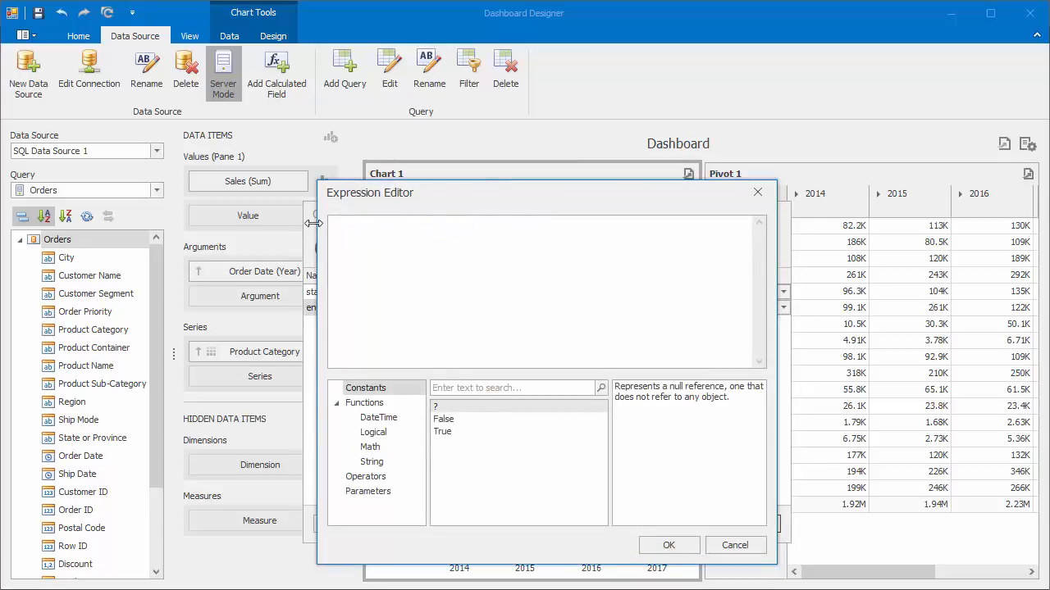
left_click(367, 492)
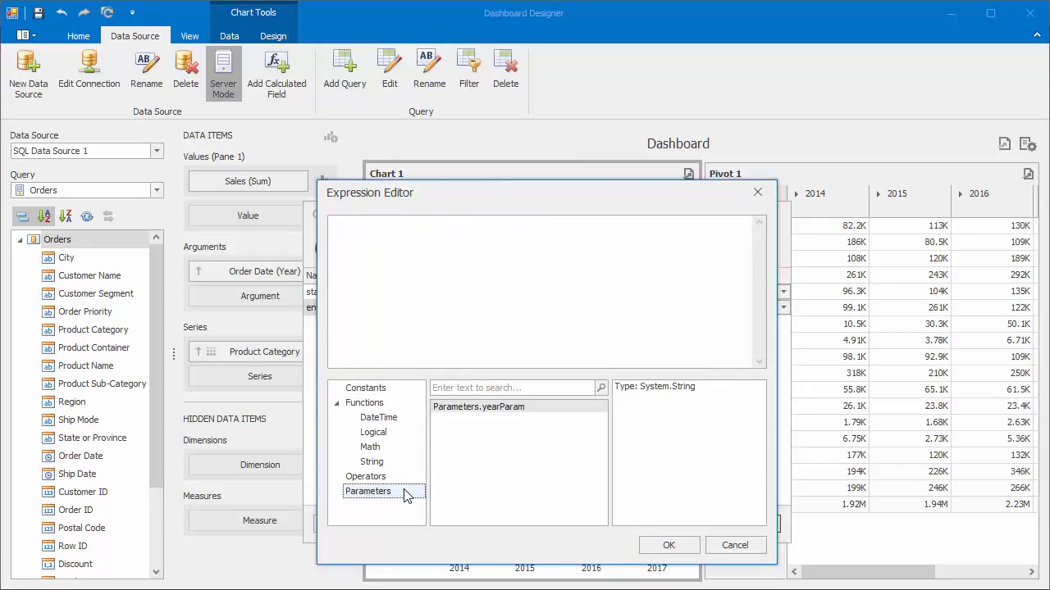
double_click(479, 406)
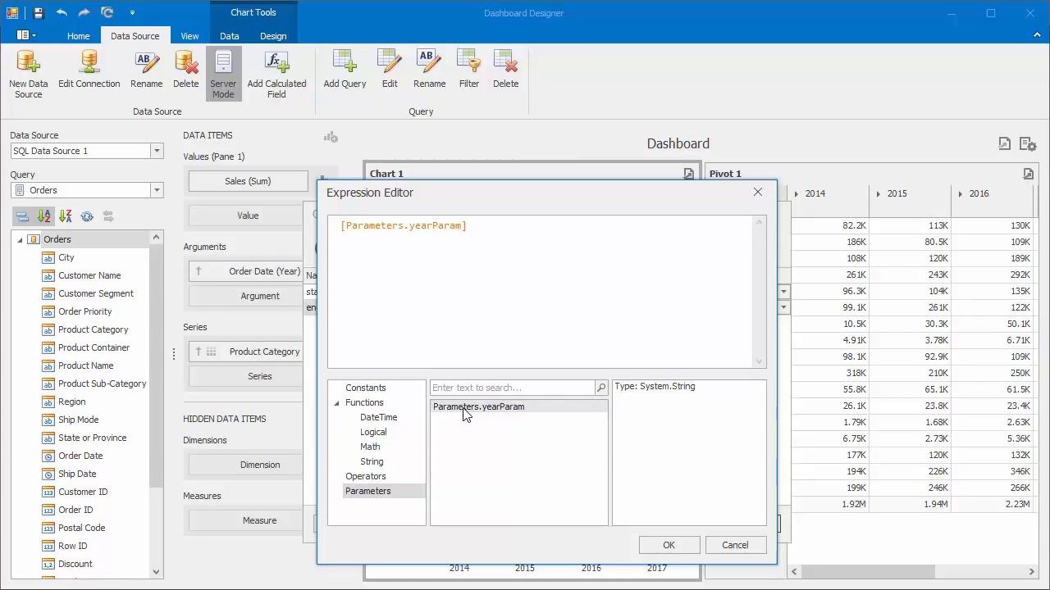
type("+''")
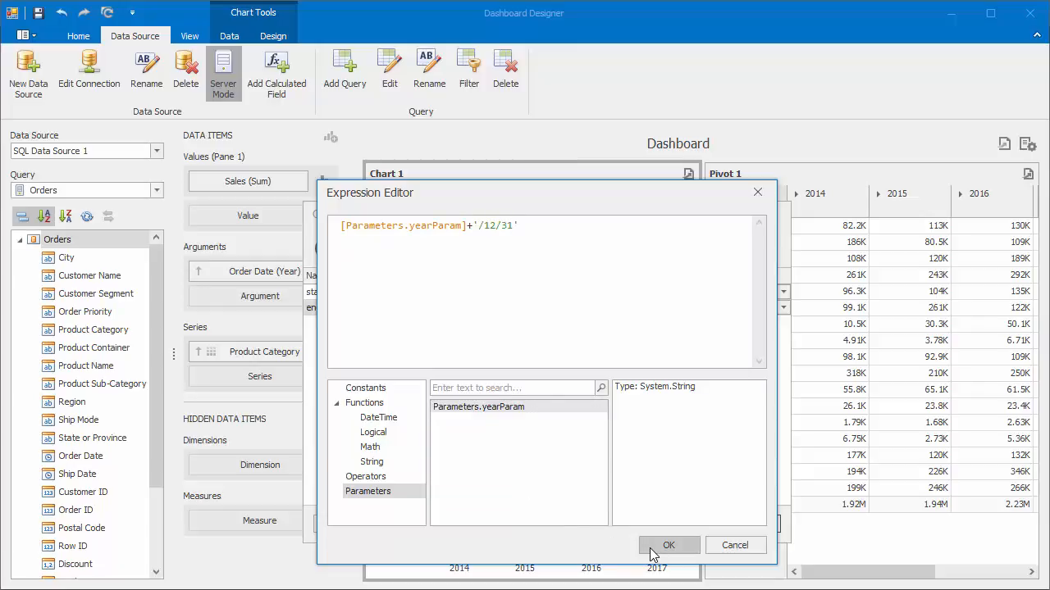
left_click(669, 545)
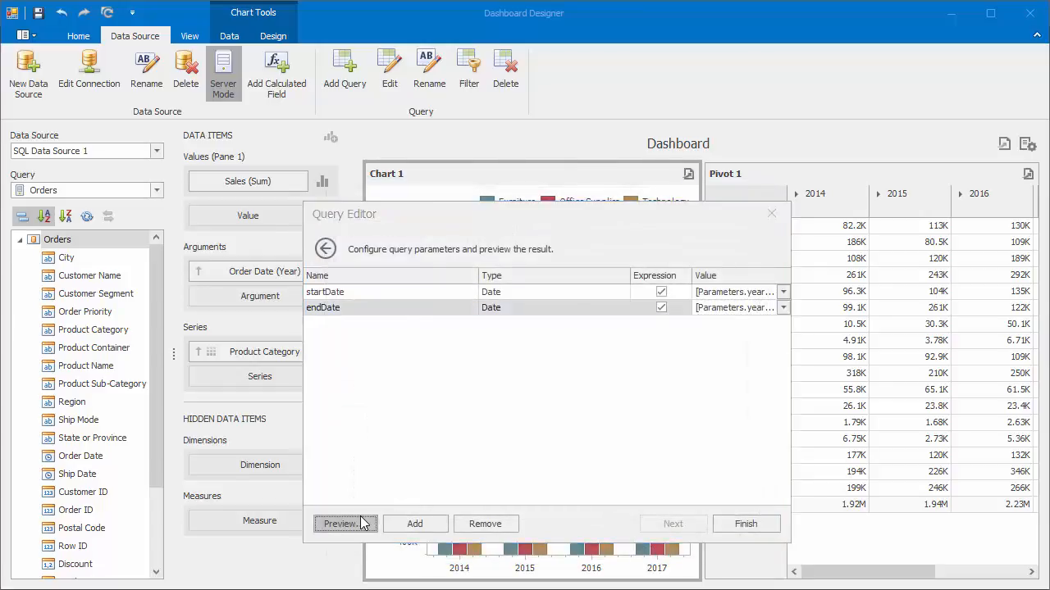
left_click(339, 525)
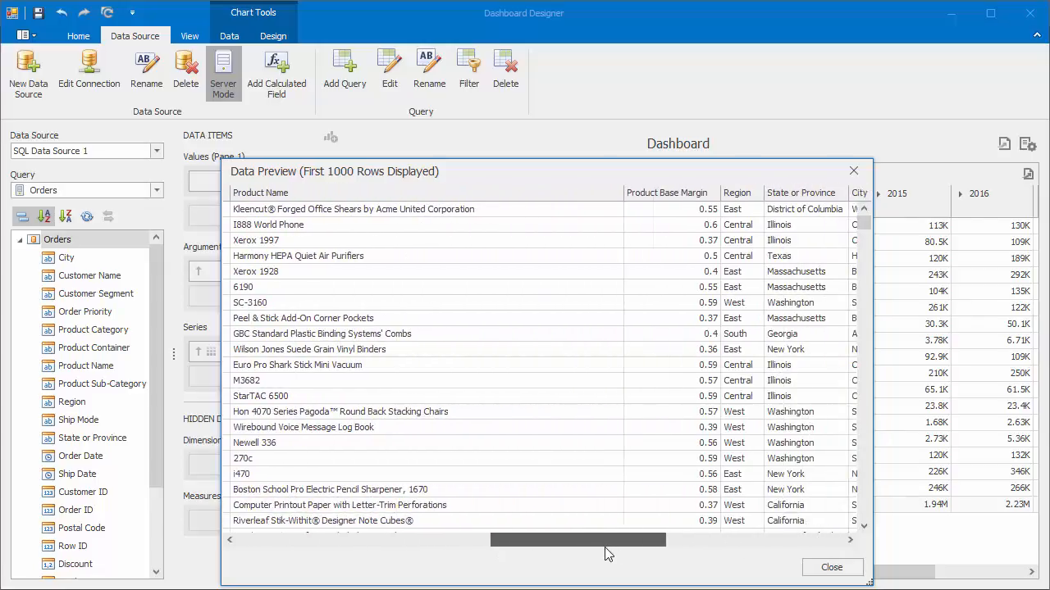
left_click_drag(578, 540, 722, 540)
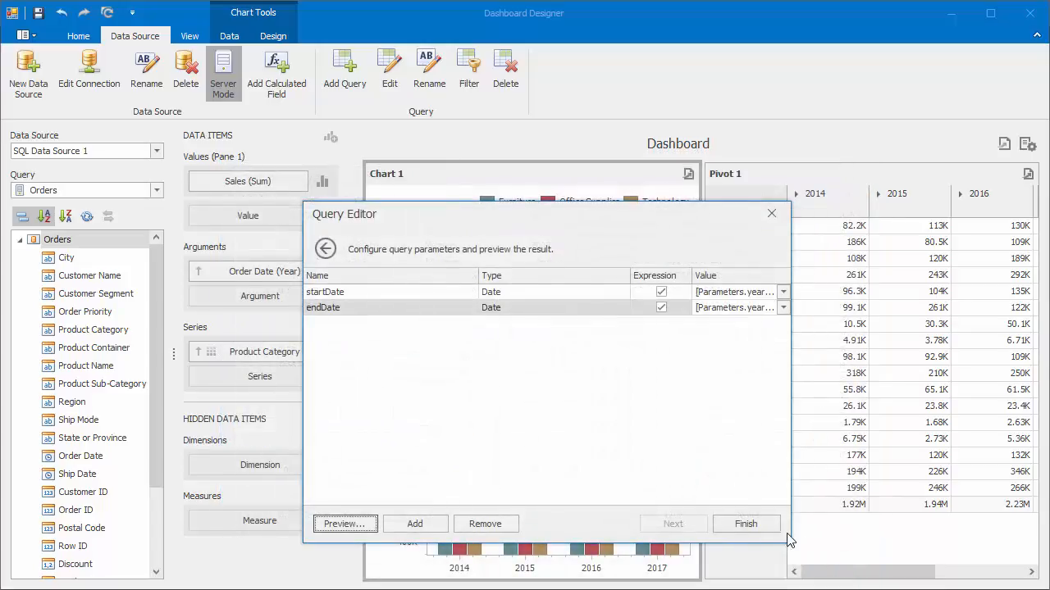
Step: Finish the Query Editor so the chart and pivot show only 2017 sales
left_click(745, 525)
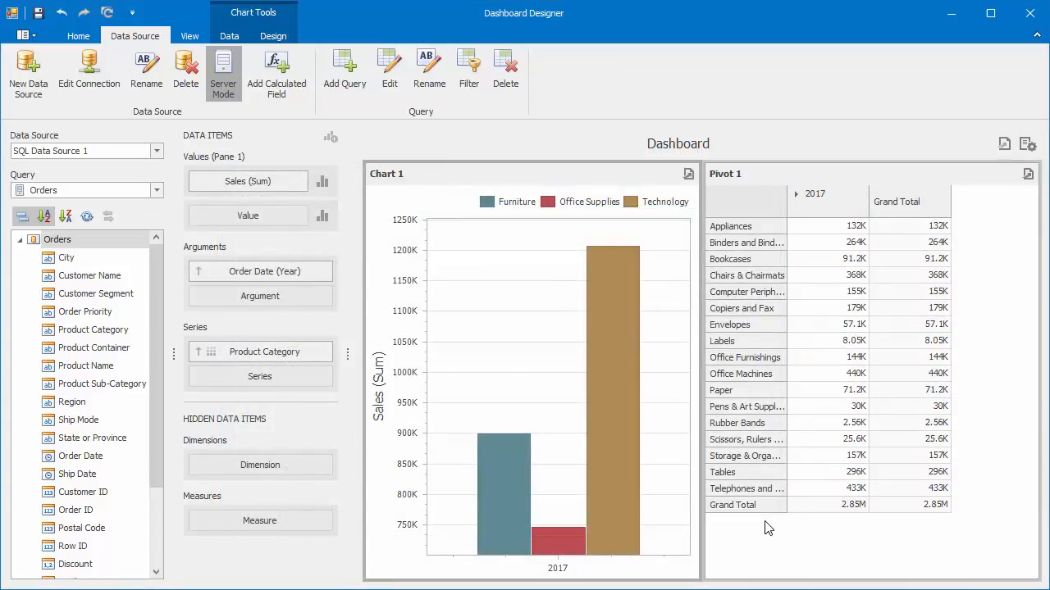
mouse_move(776, 275)
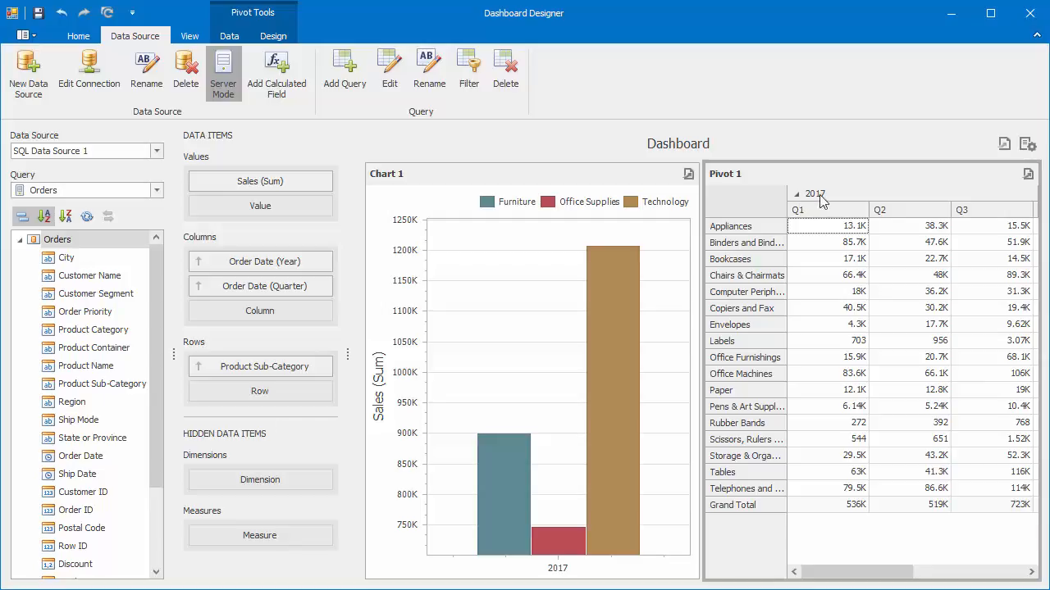
left_click(715, 240)
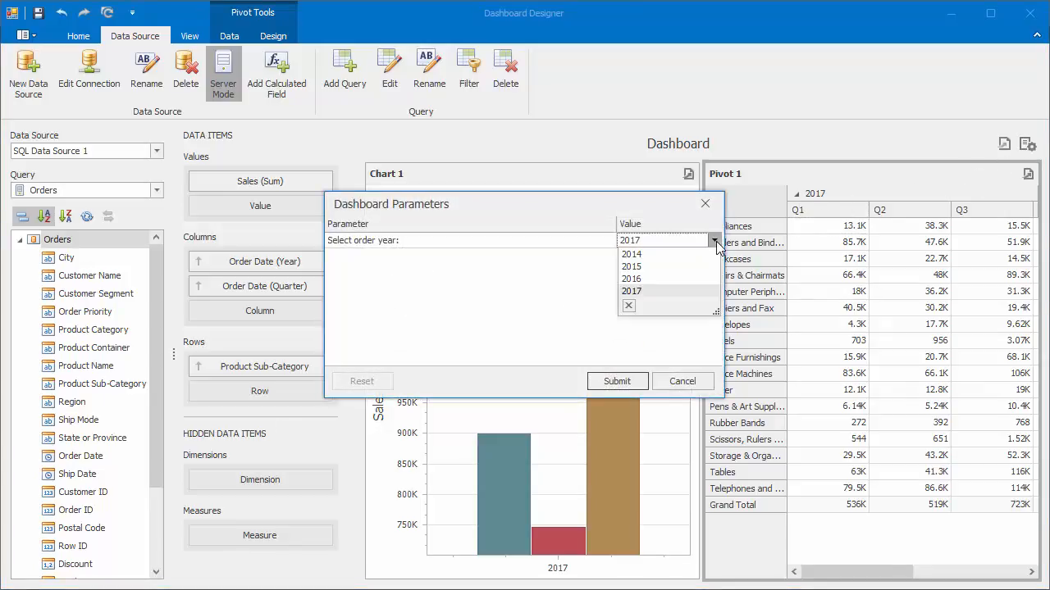
left_click(617, 381)
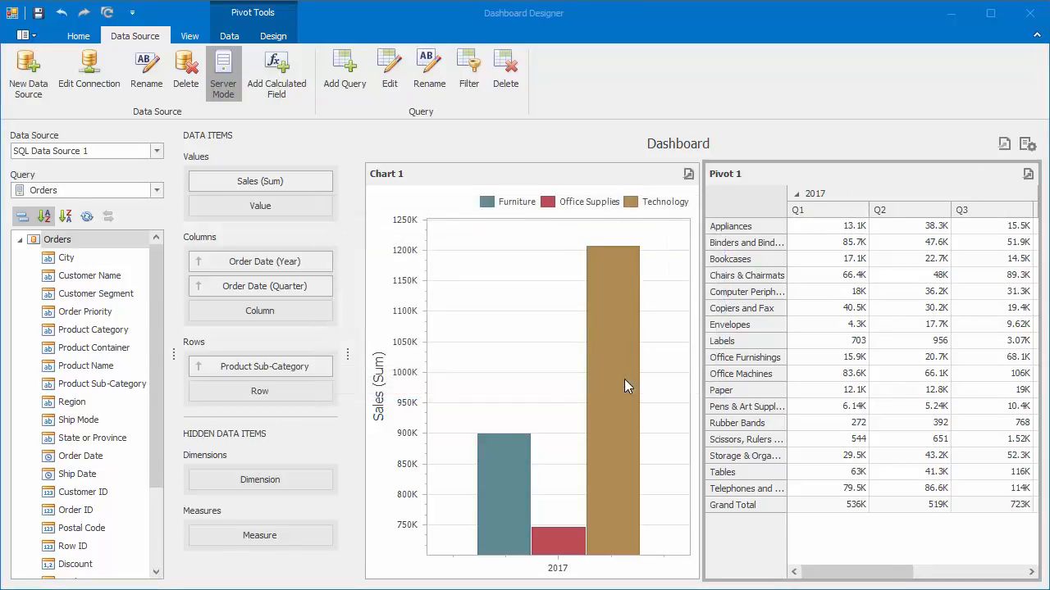